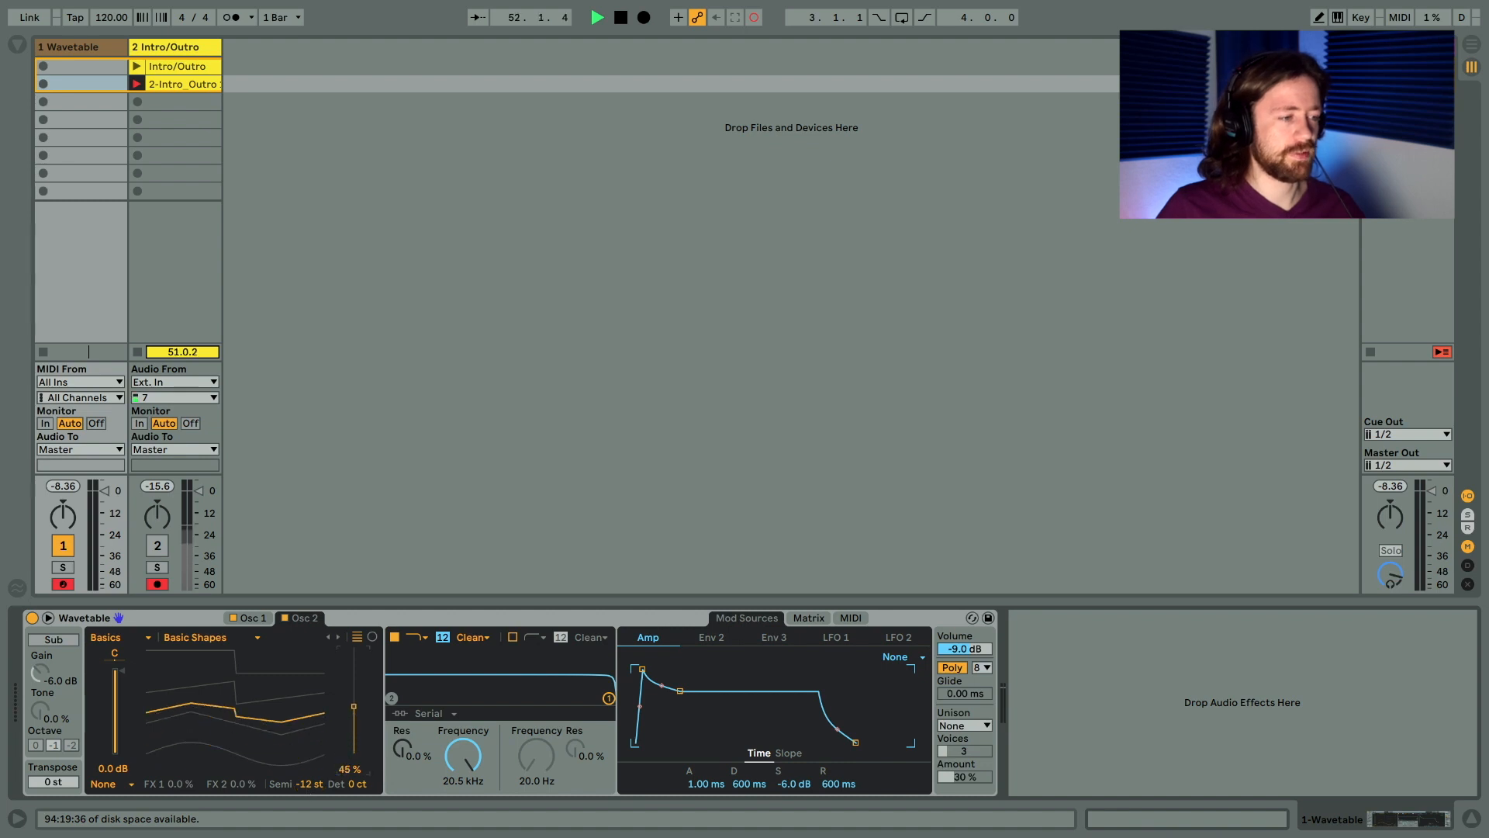
Detune Osc 1 by 9 ct and enable its sub oscillator at -10 dB, 91% tone, octave -1.
left_click(249, 618)
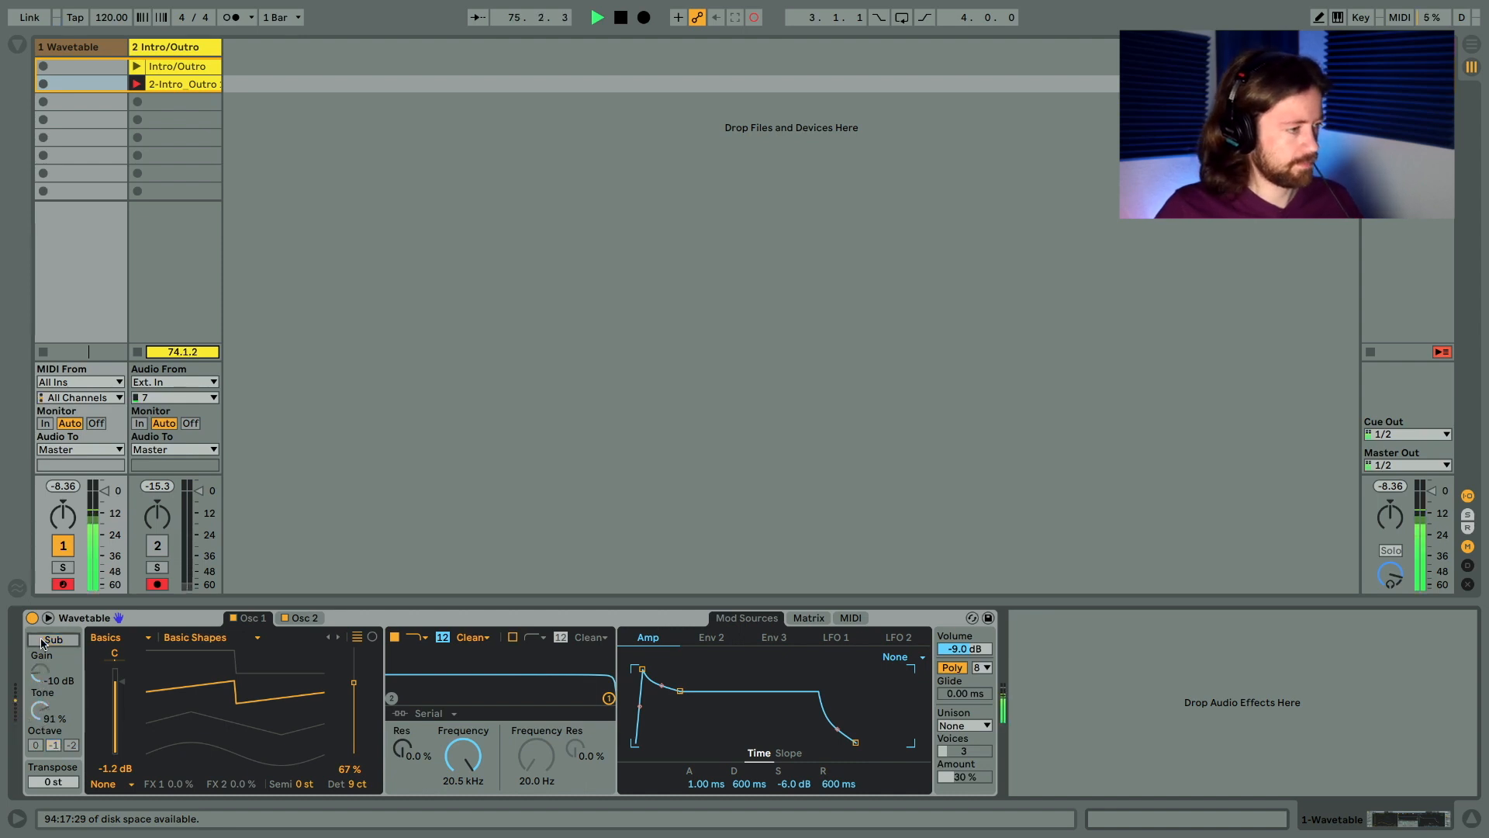
left_click(43, 639)
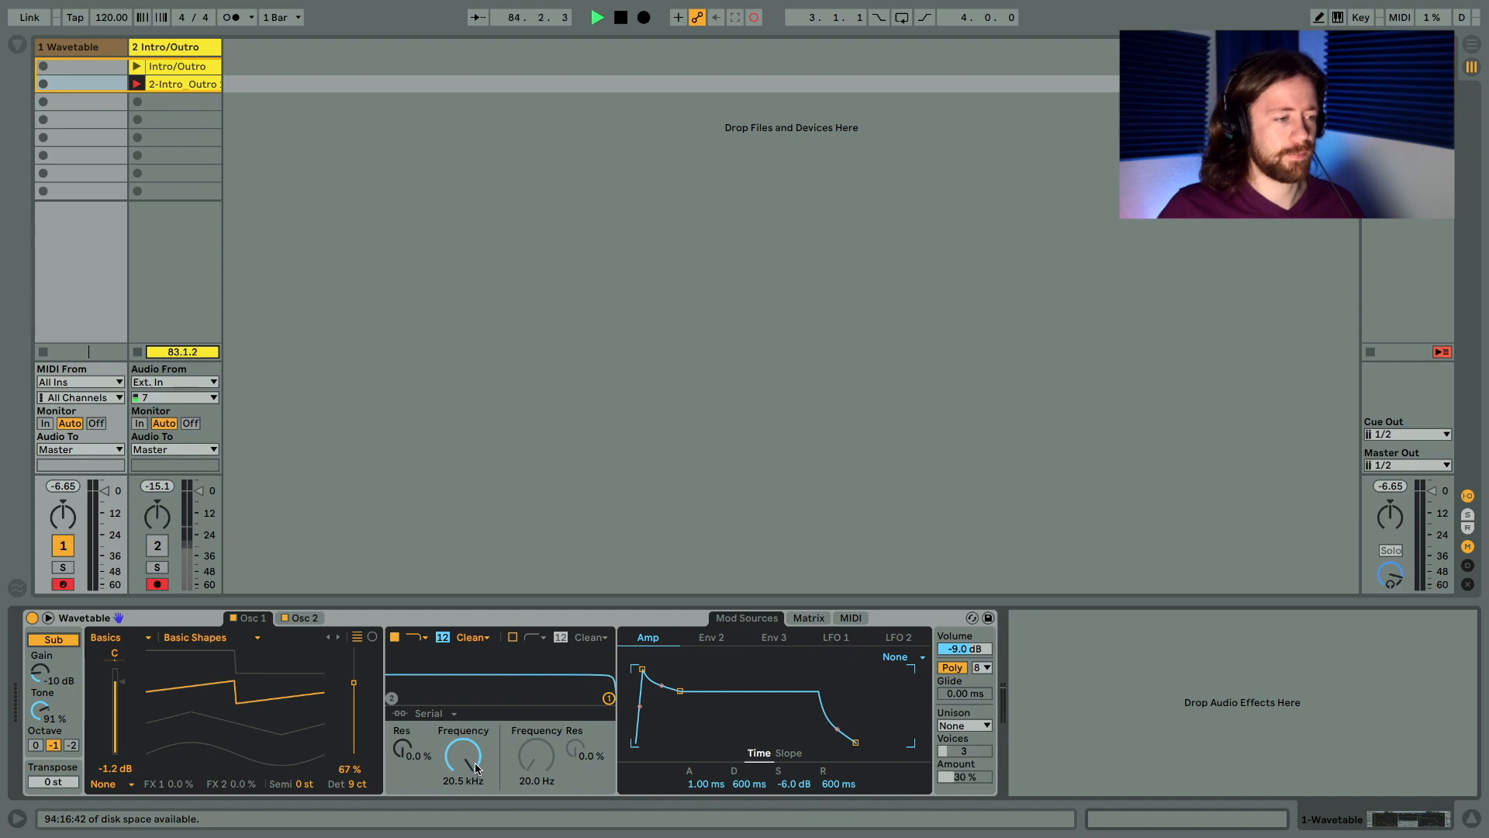
Lower the filter cutoff to 110 Hz and set the amp envelope to 3 s decay, -14 dB sustain.
left_click_drag(464, 751, 464, 788)
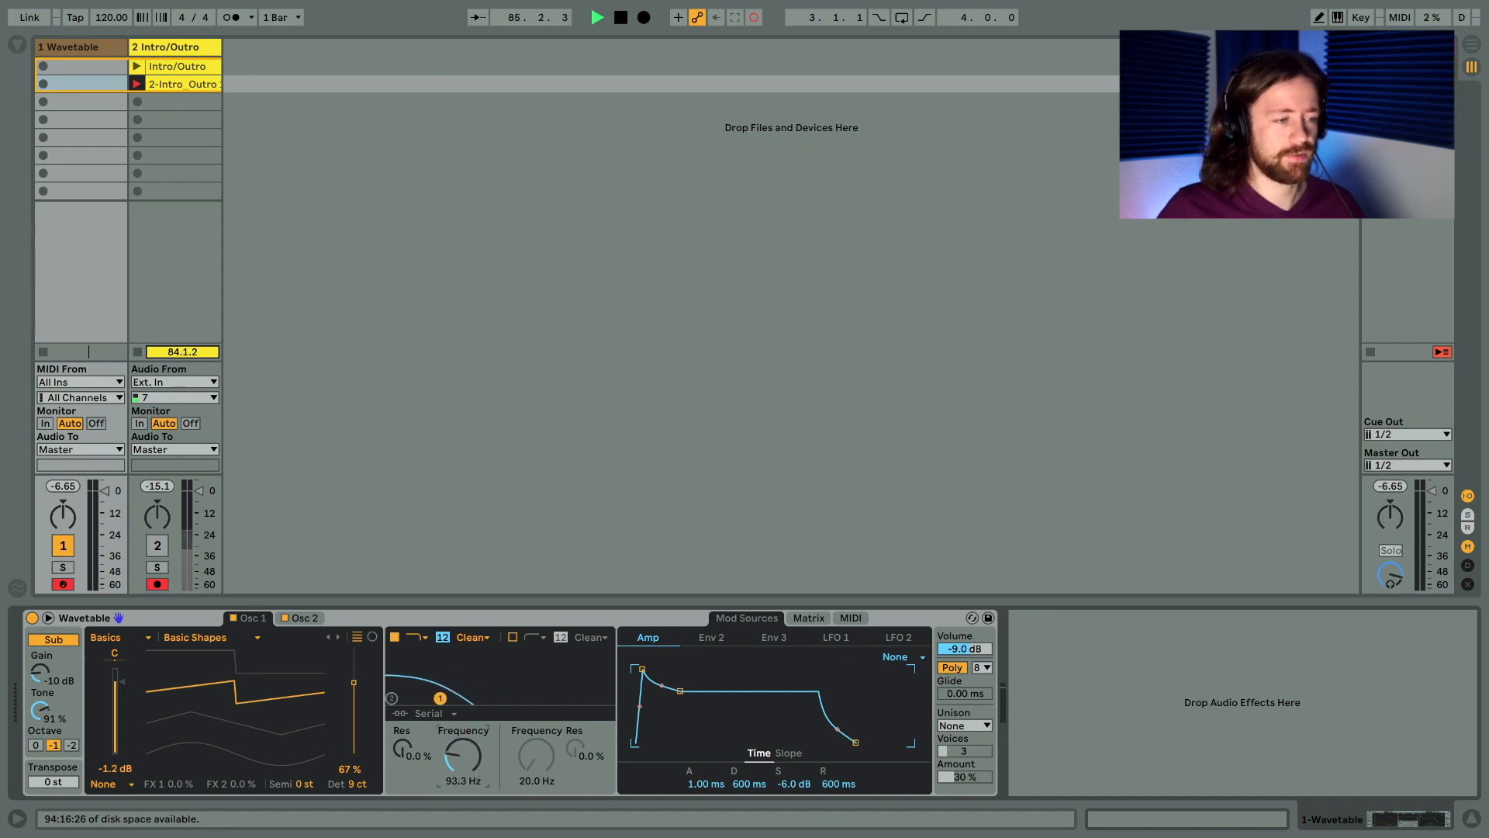
left_click_drag(463, 754, 463, 731)
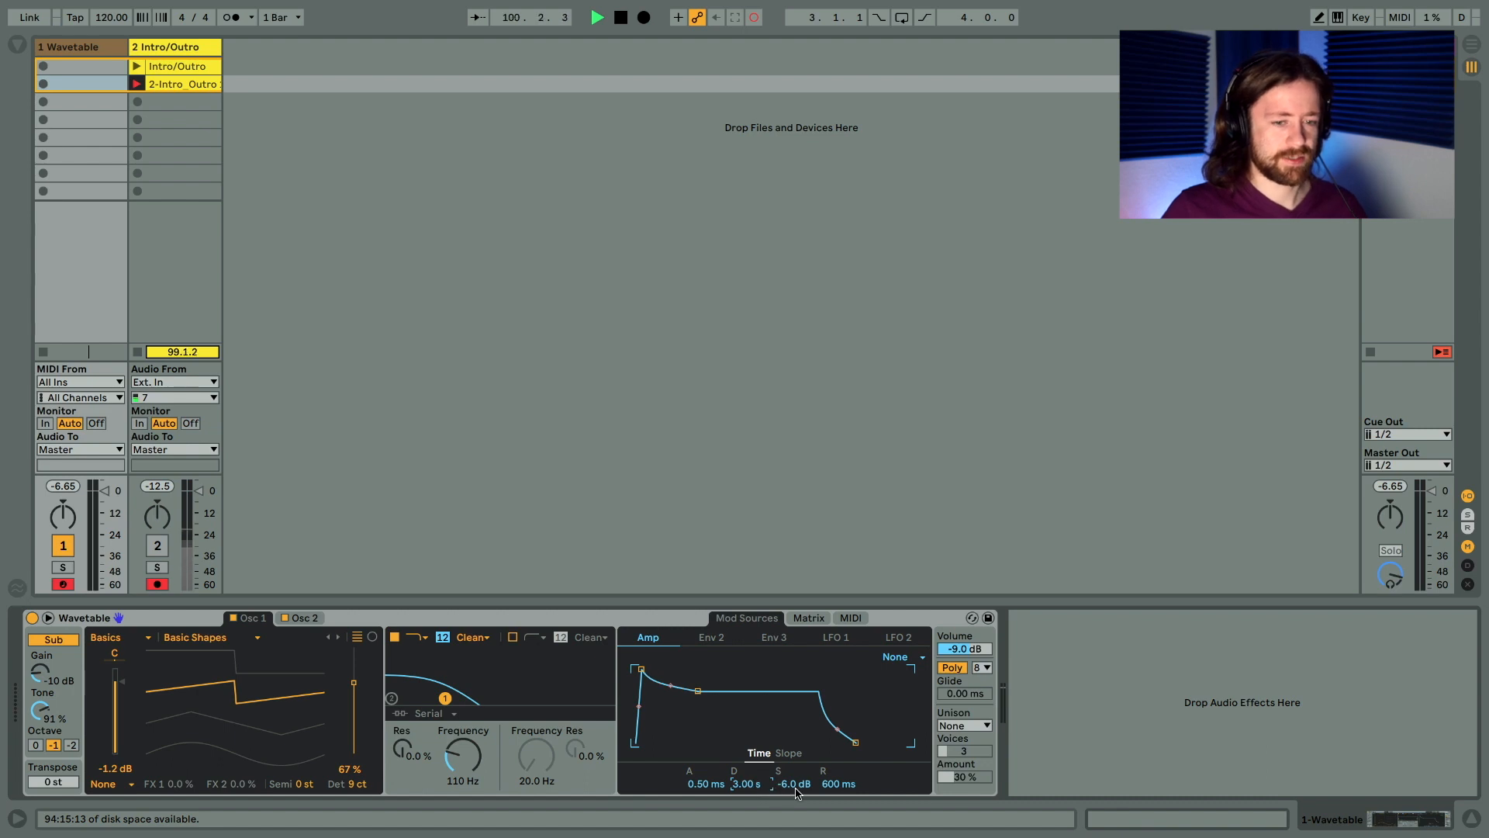
left_click_drag(793, 783, 793, 793)
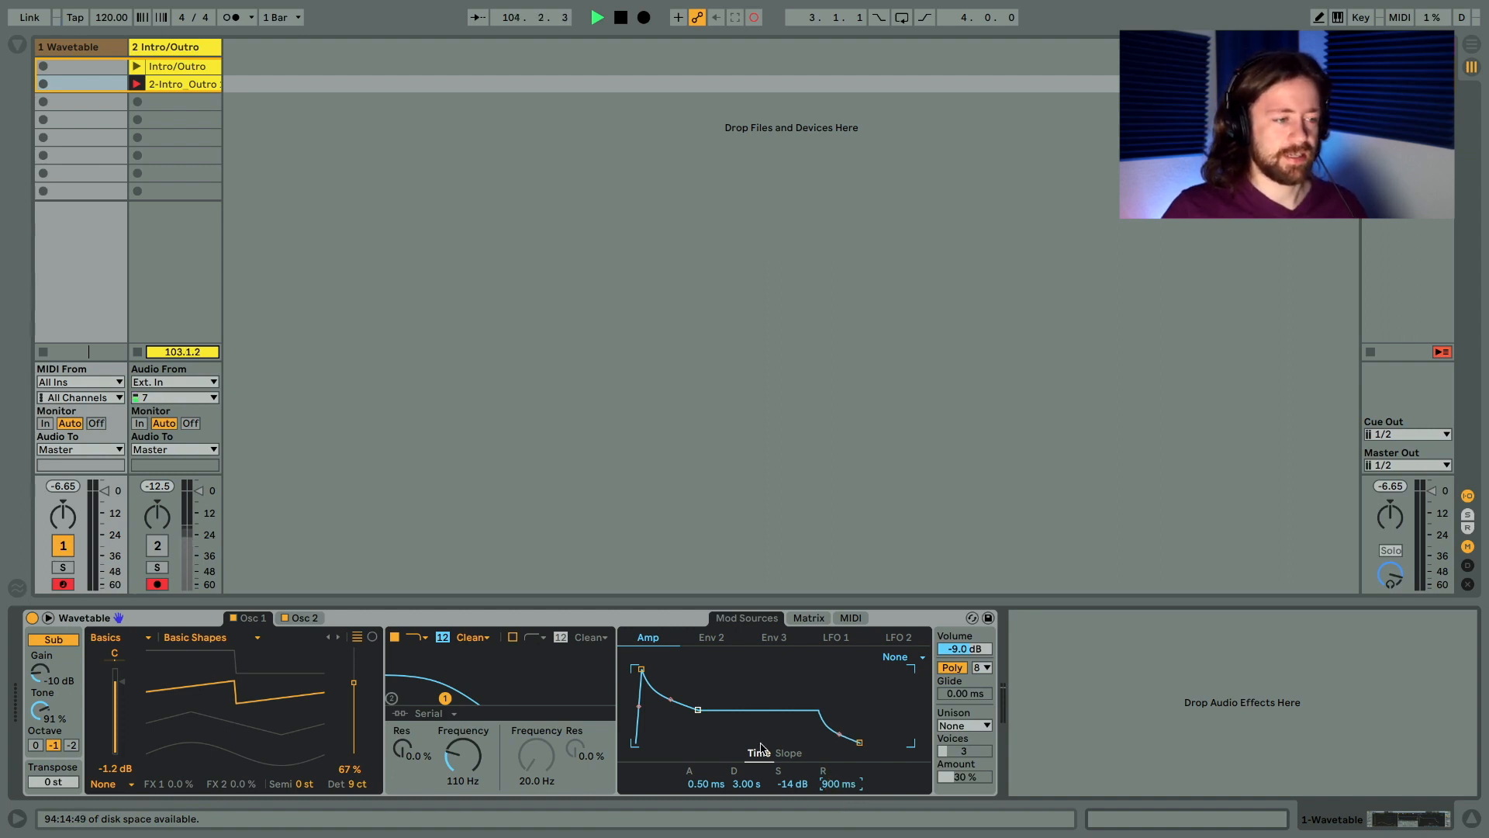
Shape Env 2 with 0.50 ms attack, 1.90 s decay, 36% sustain and 900 ms release.
left_click(710, 637)
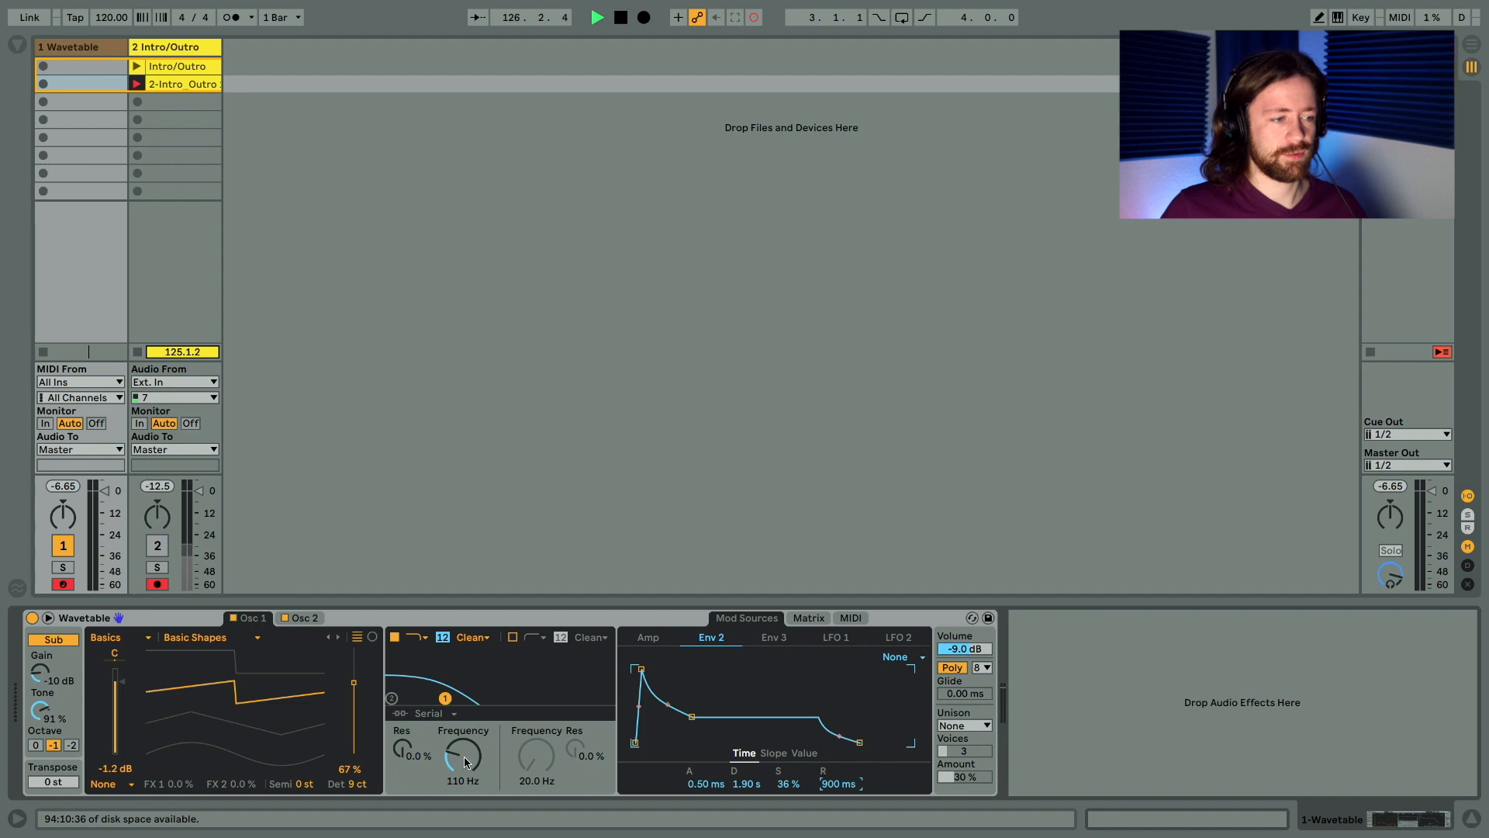
Route Env 2 to Filter 1 Freq at an amount of 84 in the modulation matrix.
left_click(809, 617)
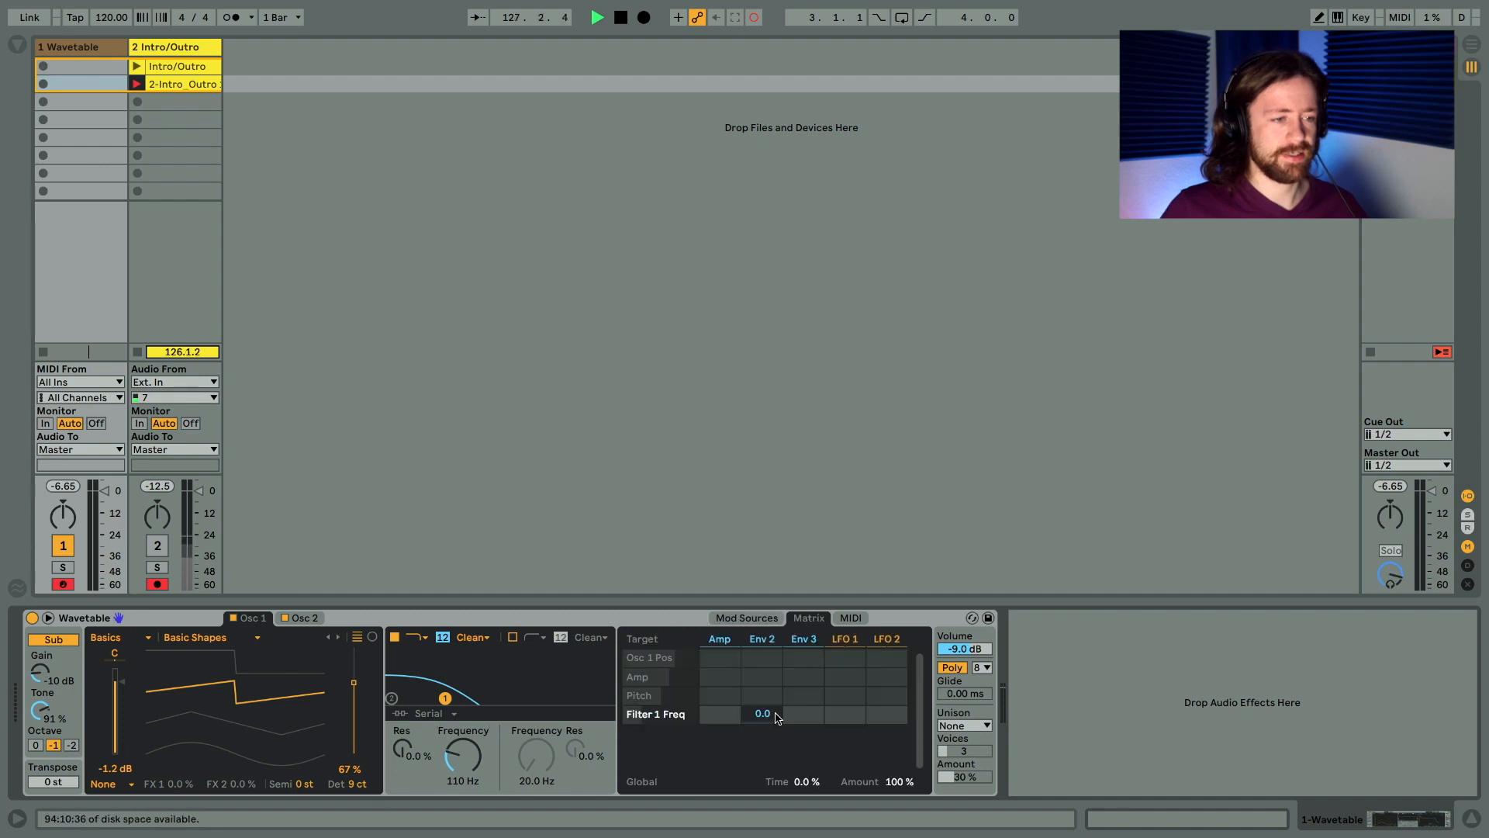
left_click_drag(761, 714, 760, 684)
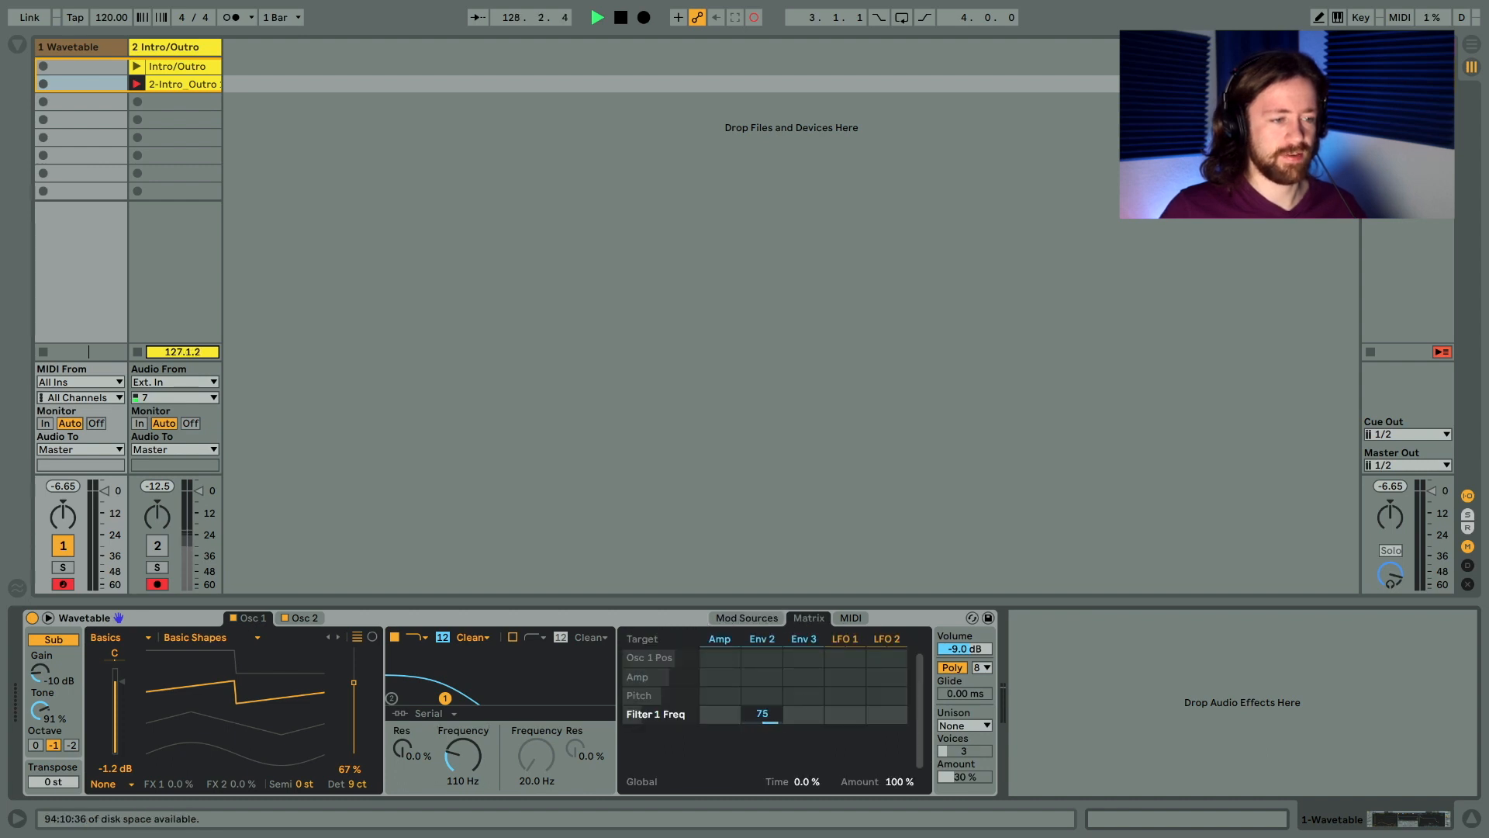
left_click_drag(761, 713, 761, 703)
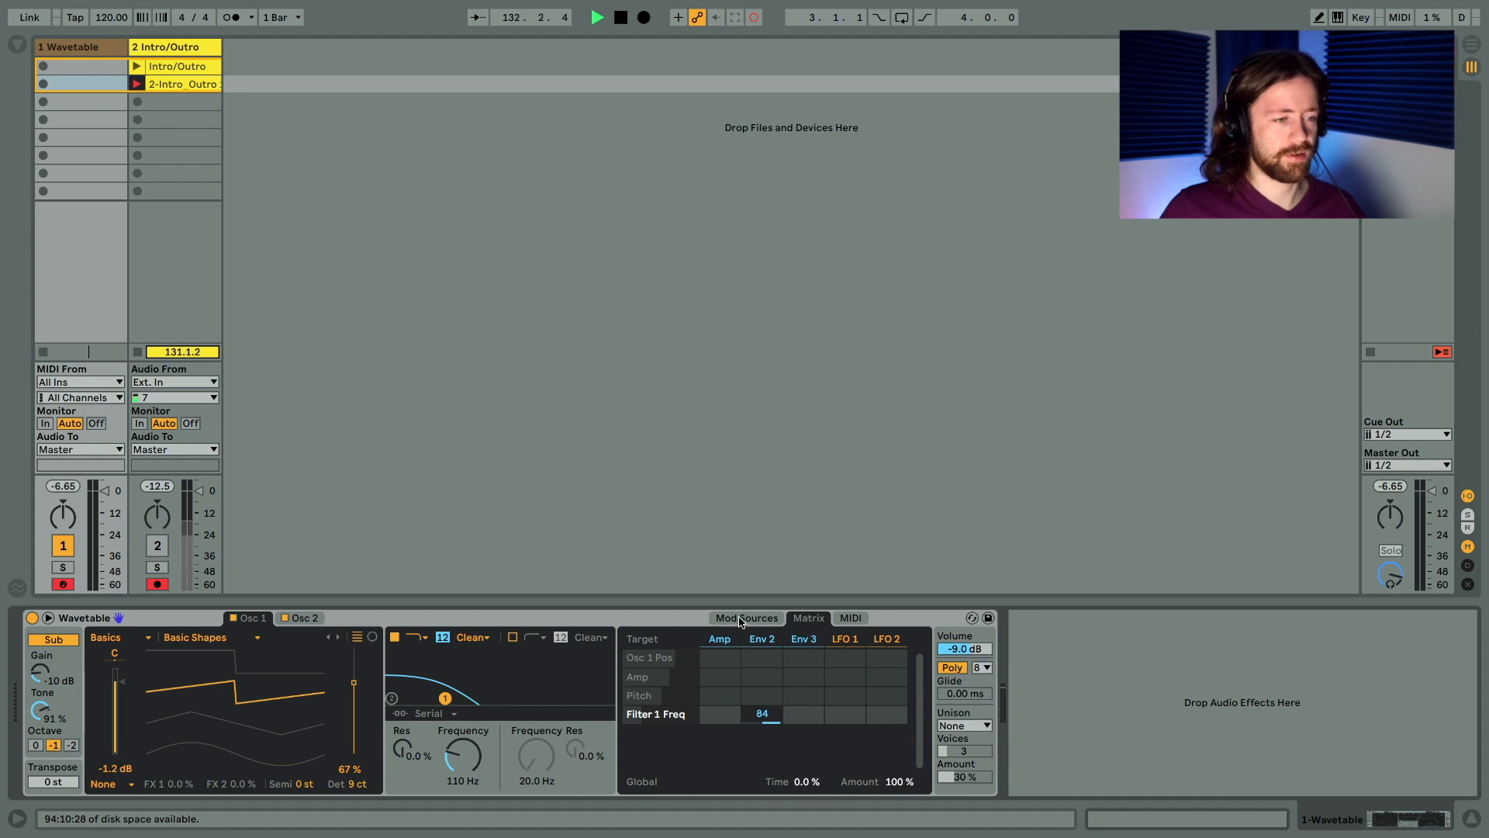
left_click(746, 617)
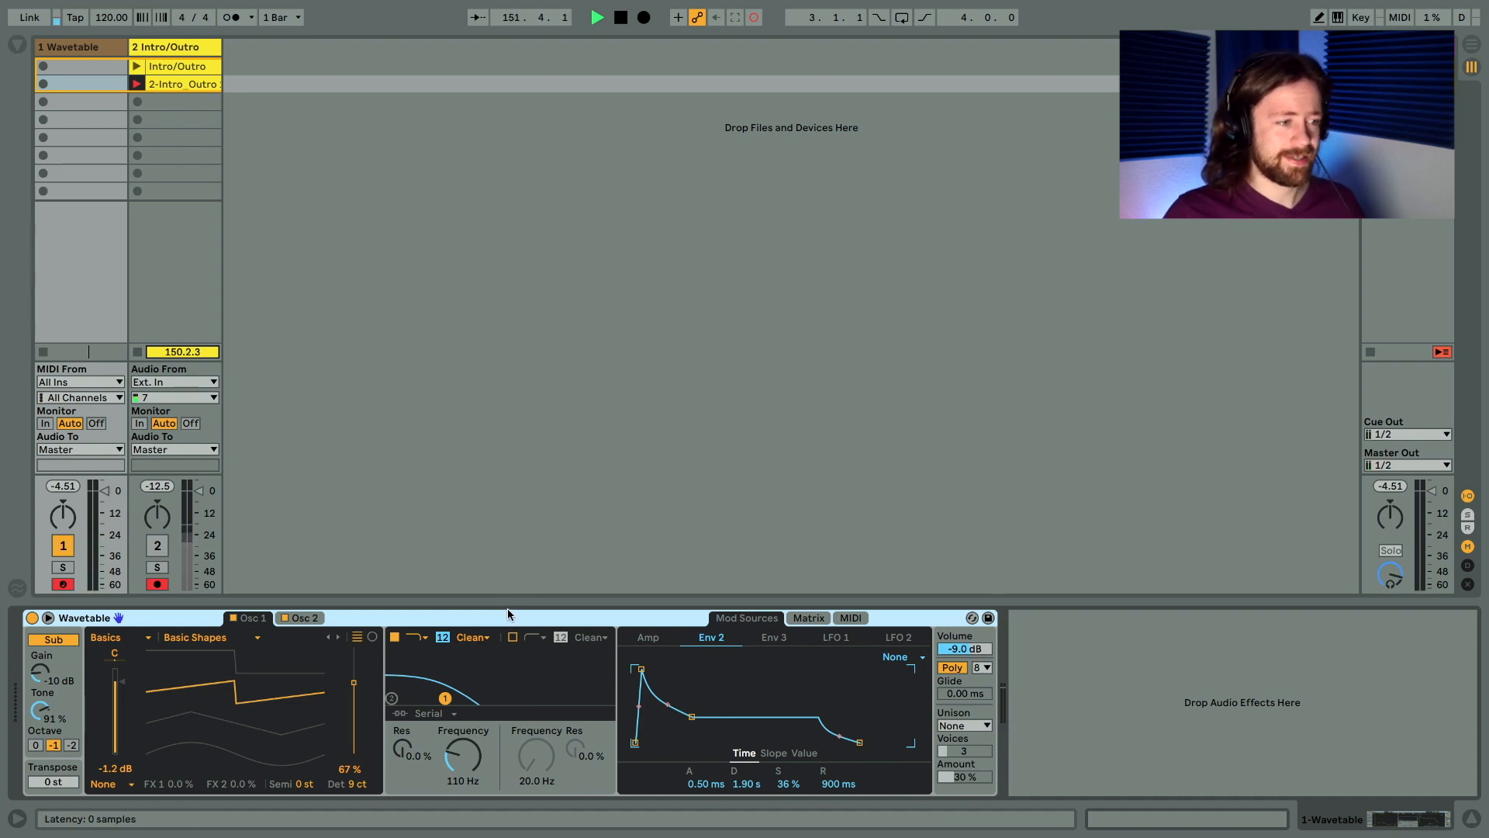
Switch the filter to the SMP circuit with 20.2 dB drive, 11% resonance, and volume -18 dB.
left_click(470, 636)
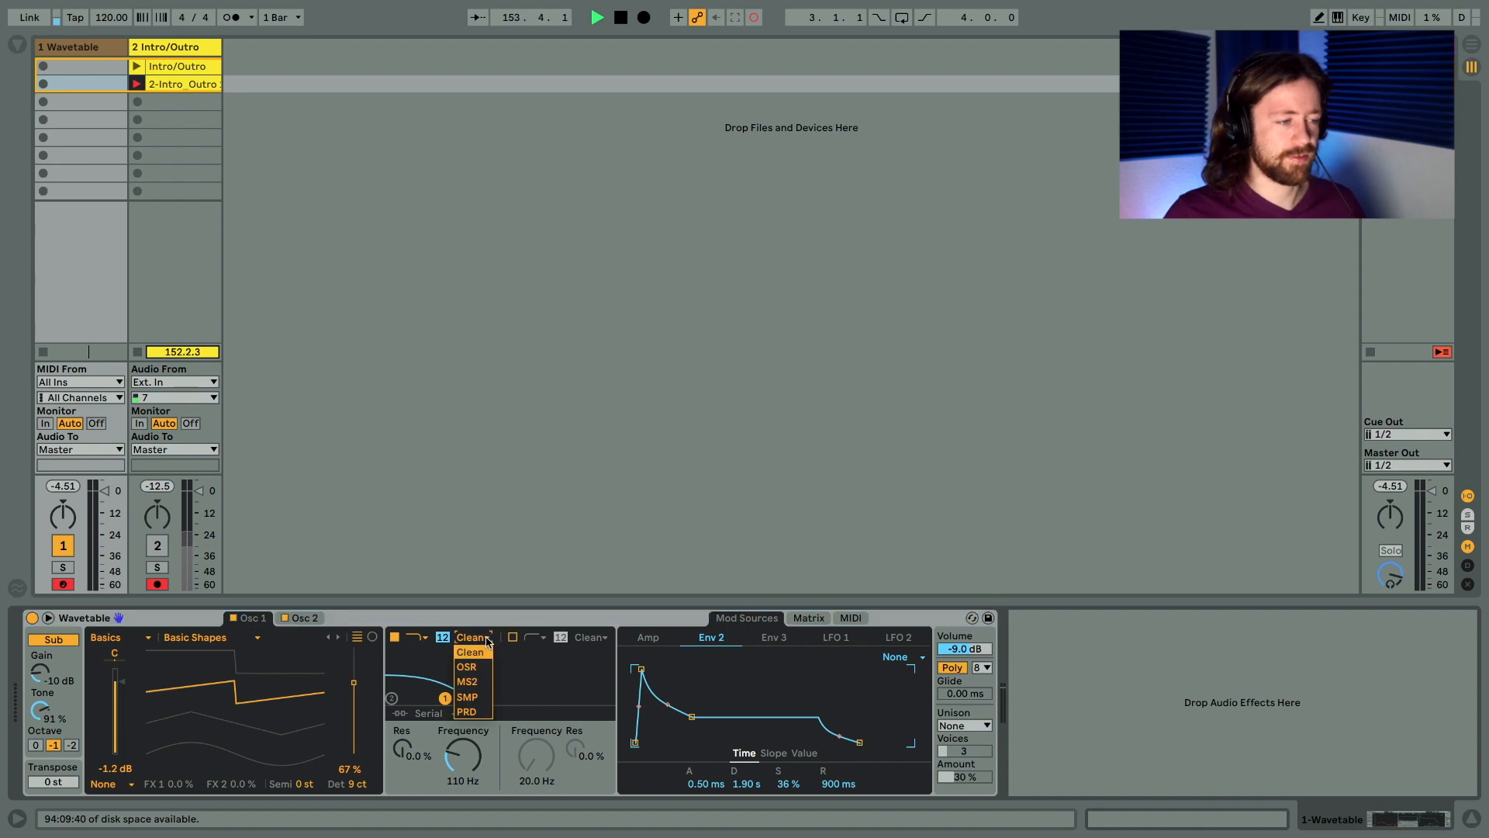
mouse_move(481, 697)
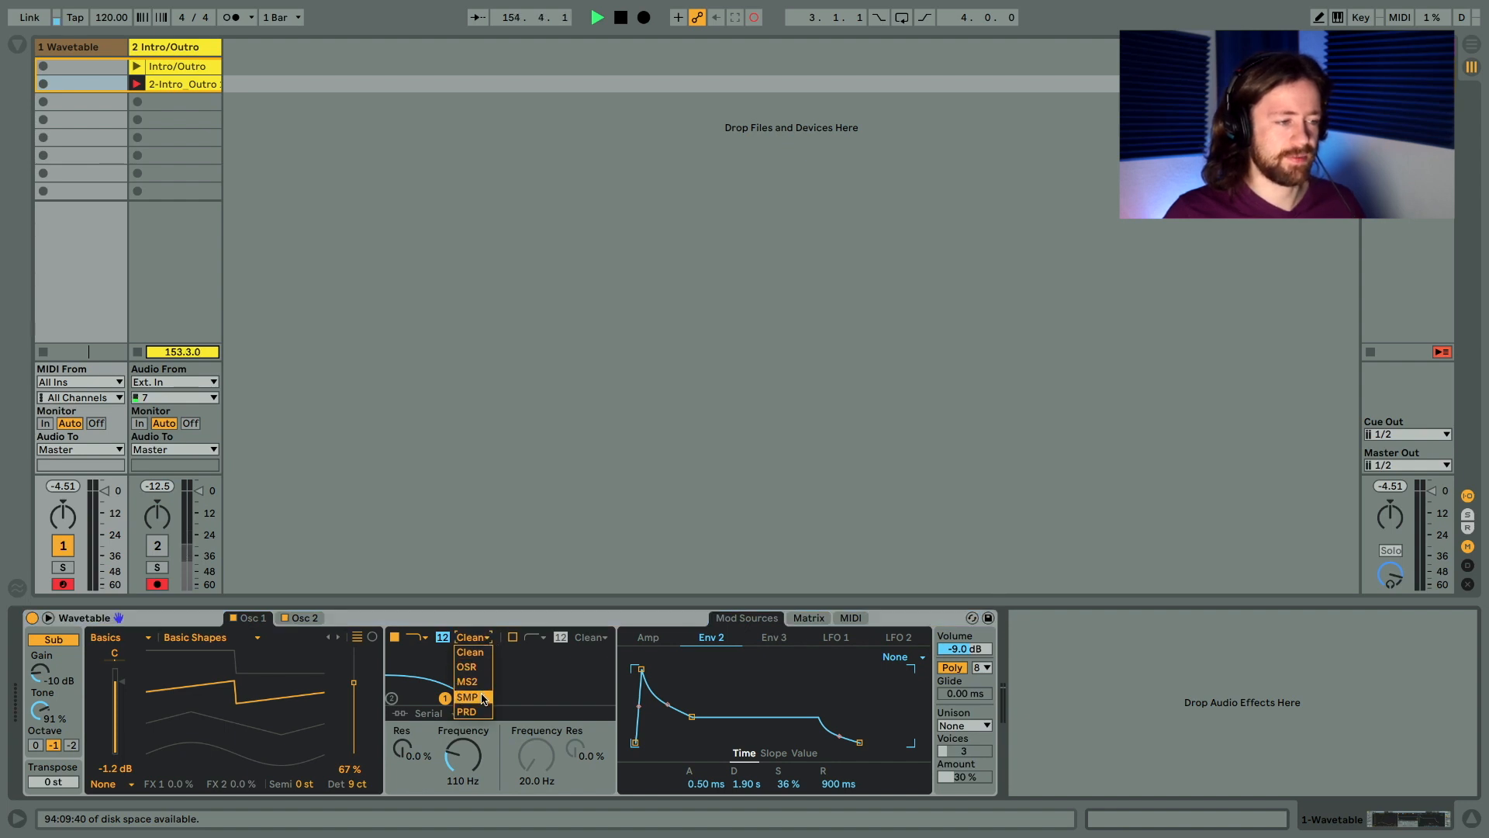
left_click(467, 695)
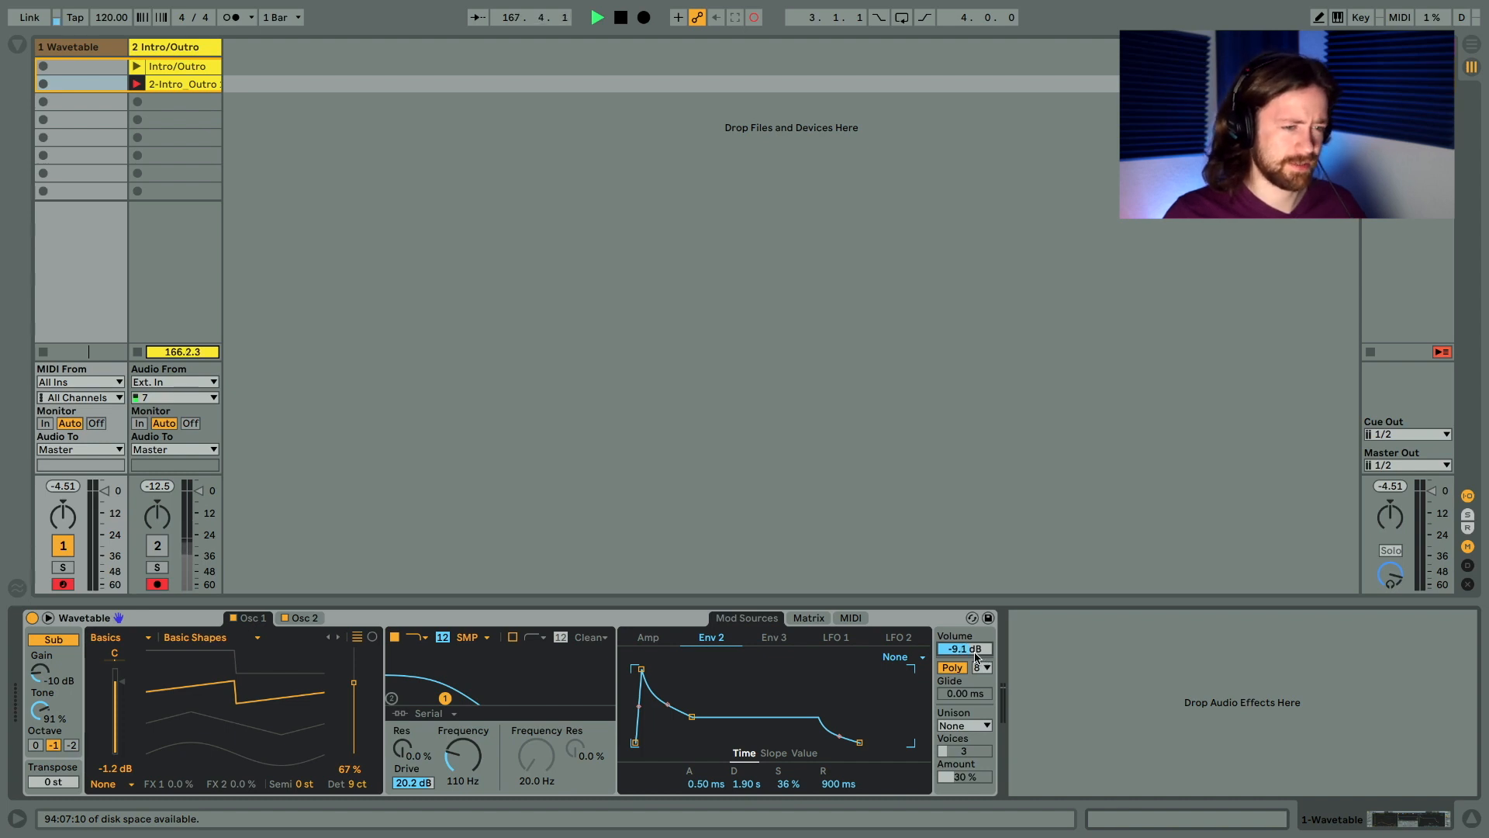
left_click_drag(963, 649, 964, 666)
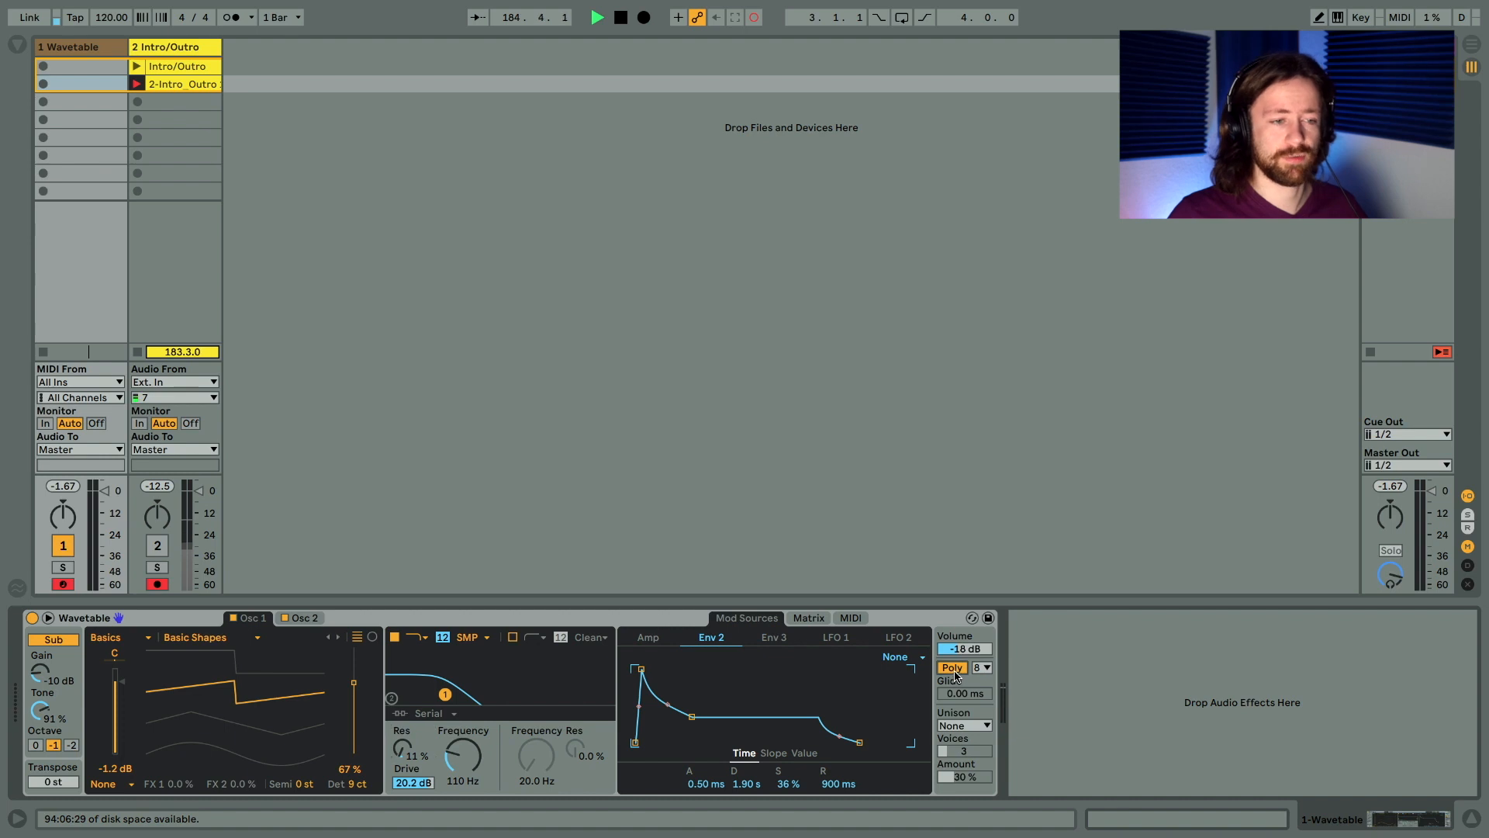
Make Wavetable monophonic with Classic unison at 10% amount.
left_click(952, 667)
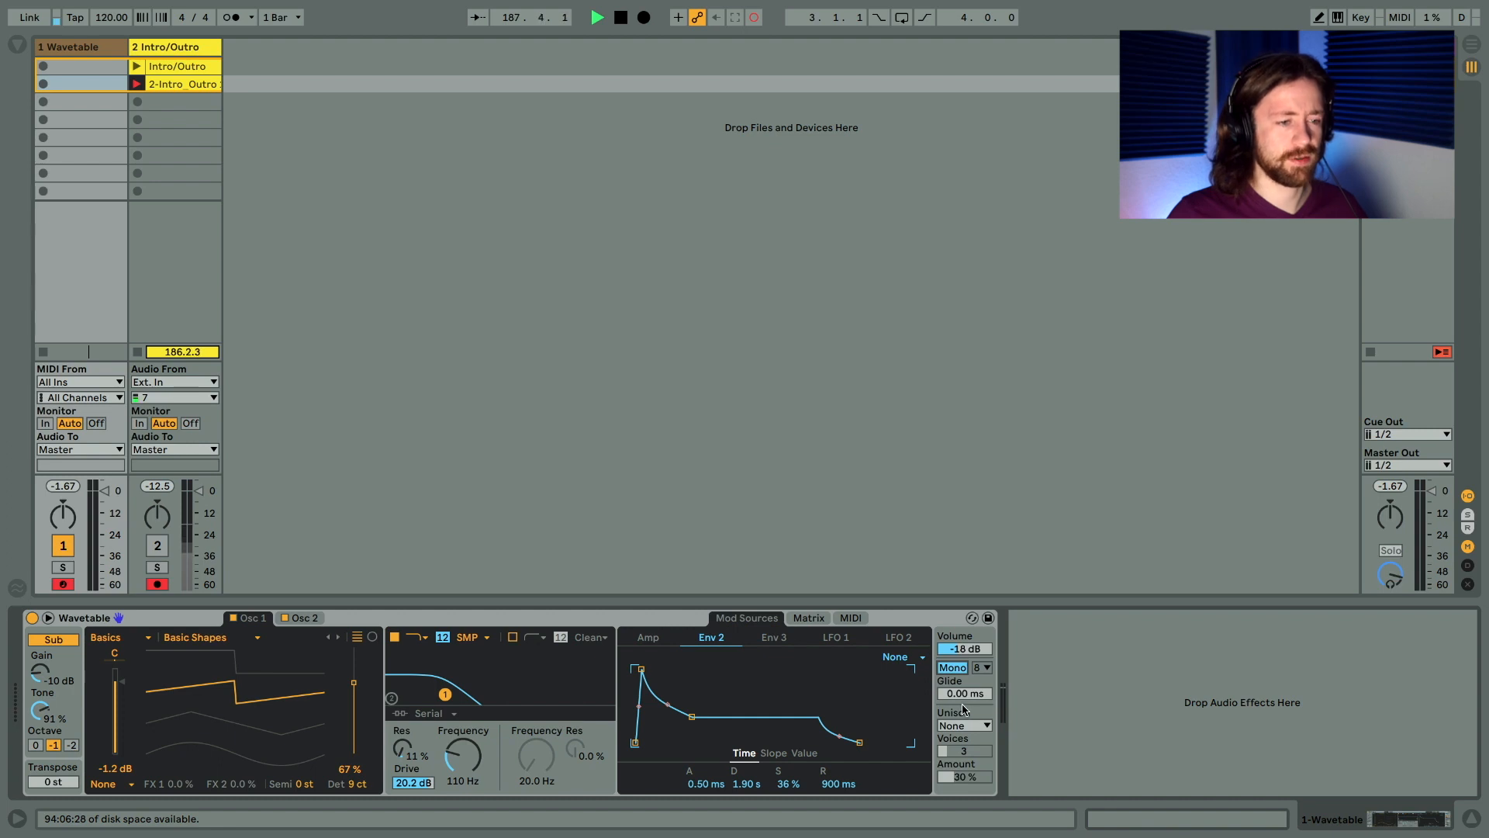
left_click(965, 725)
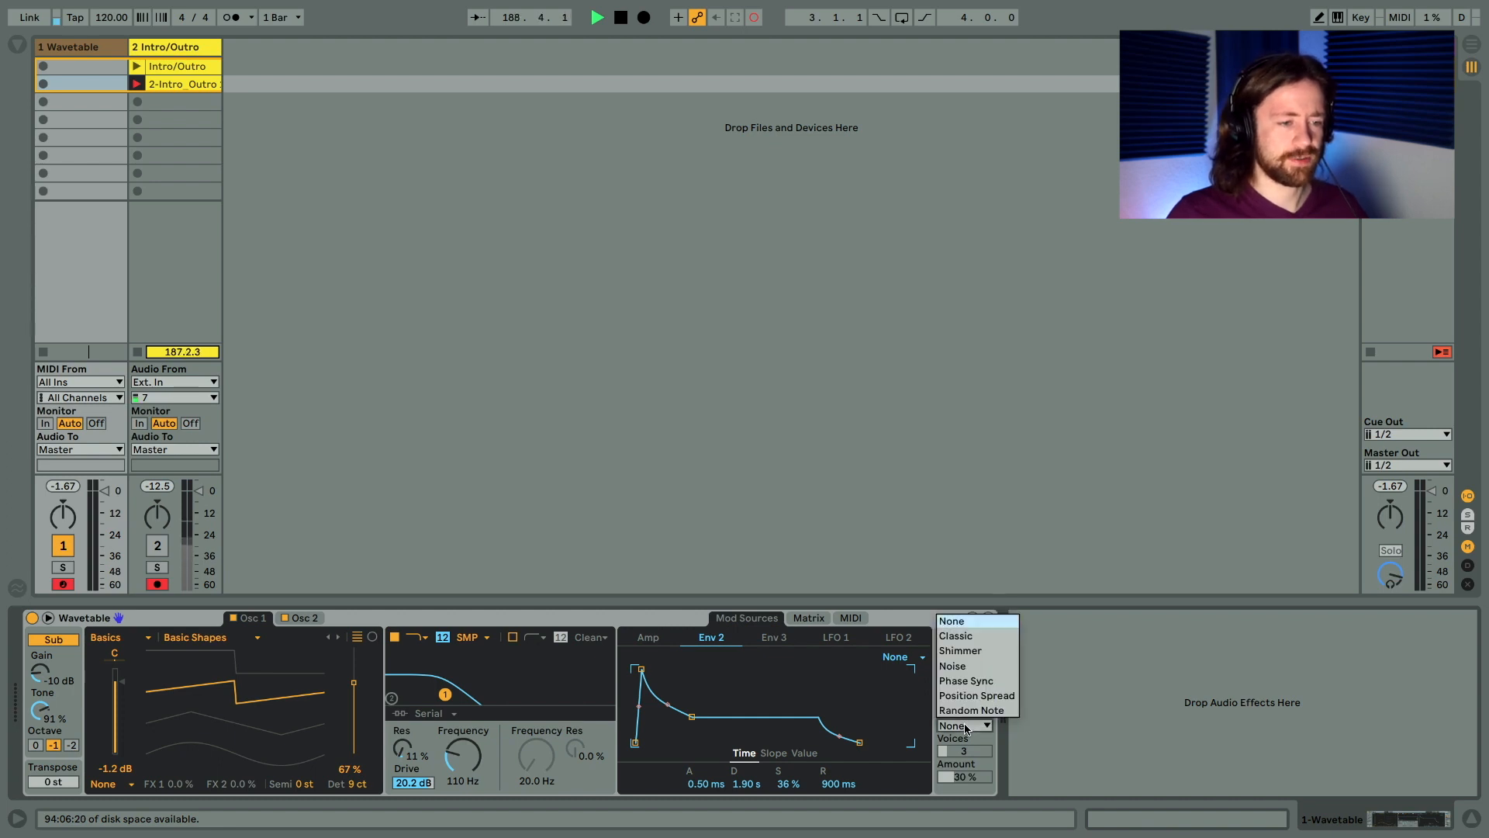
left_click(956, 636)
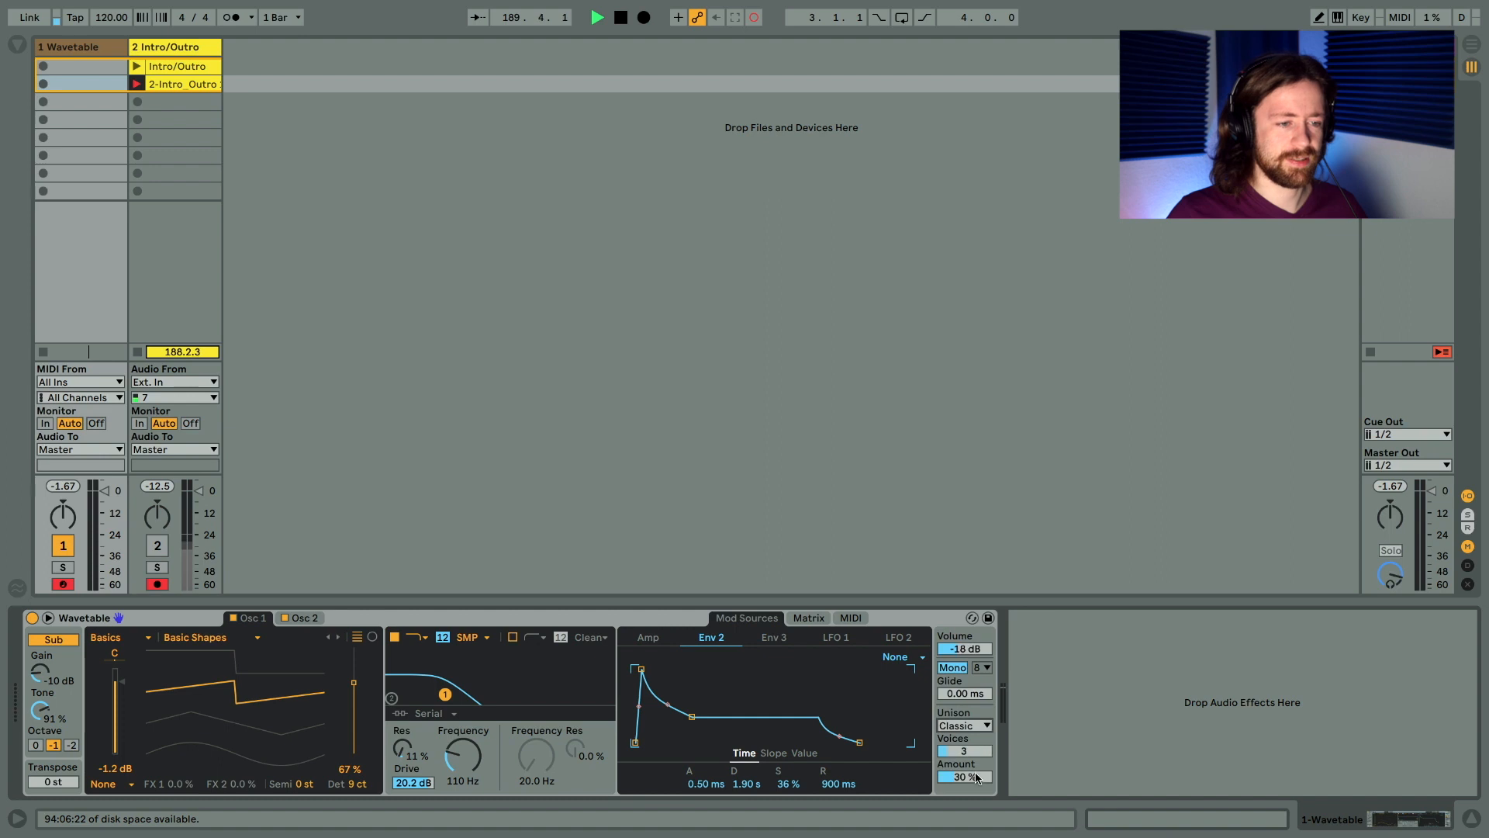
left_click_drag(962, 776, 961, 788)
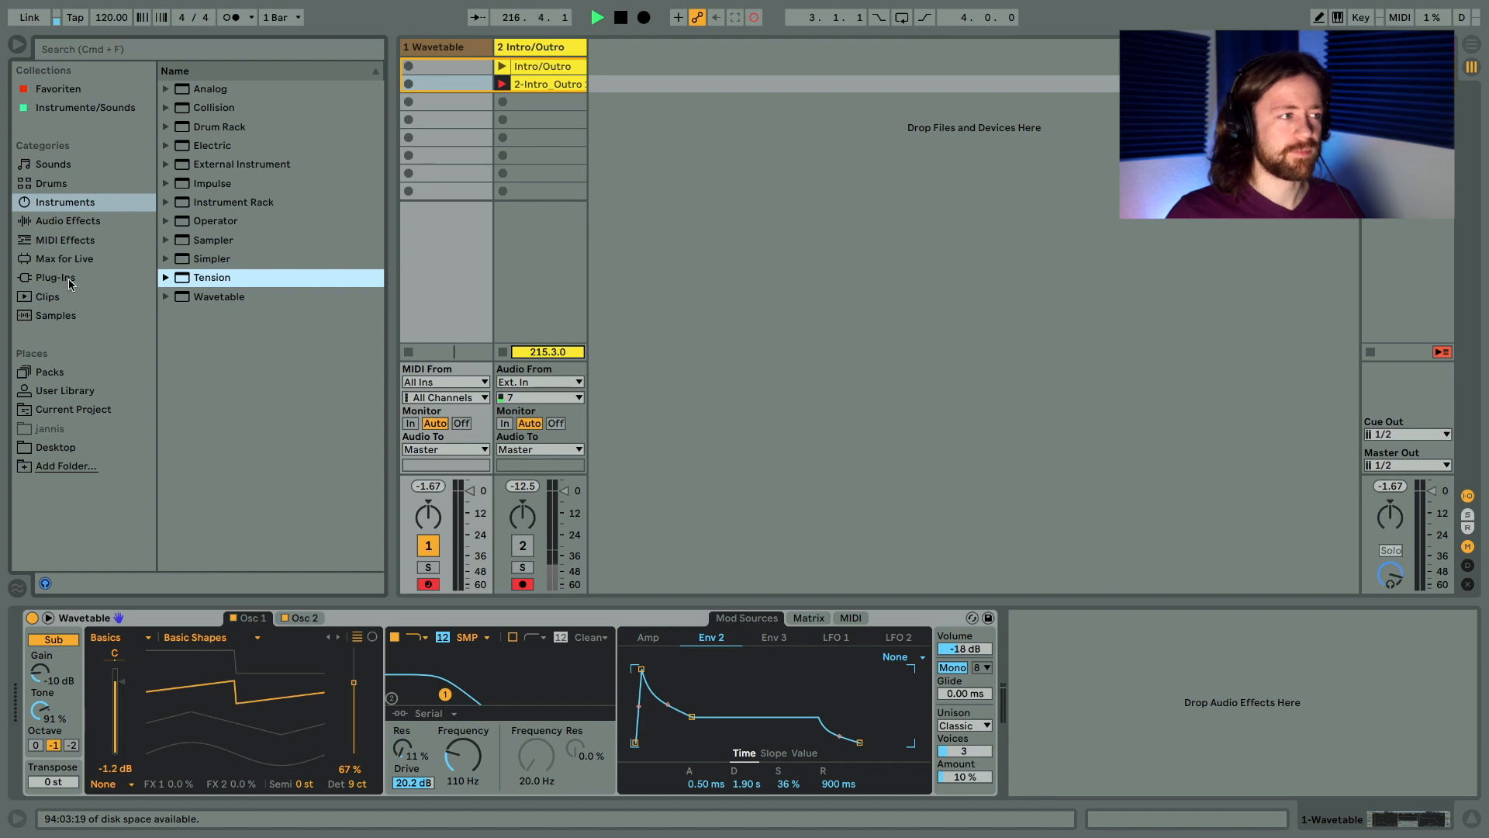
Load a Utility device after Wavetable from Audio Effects and audition it in mono.
left_click(64, 221)
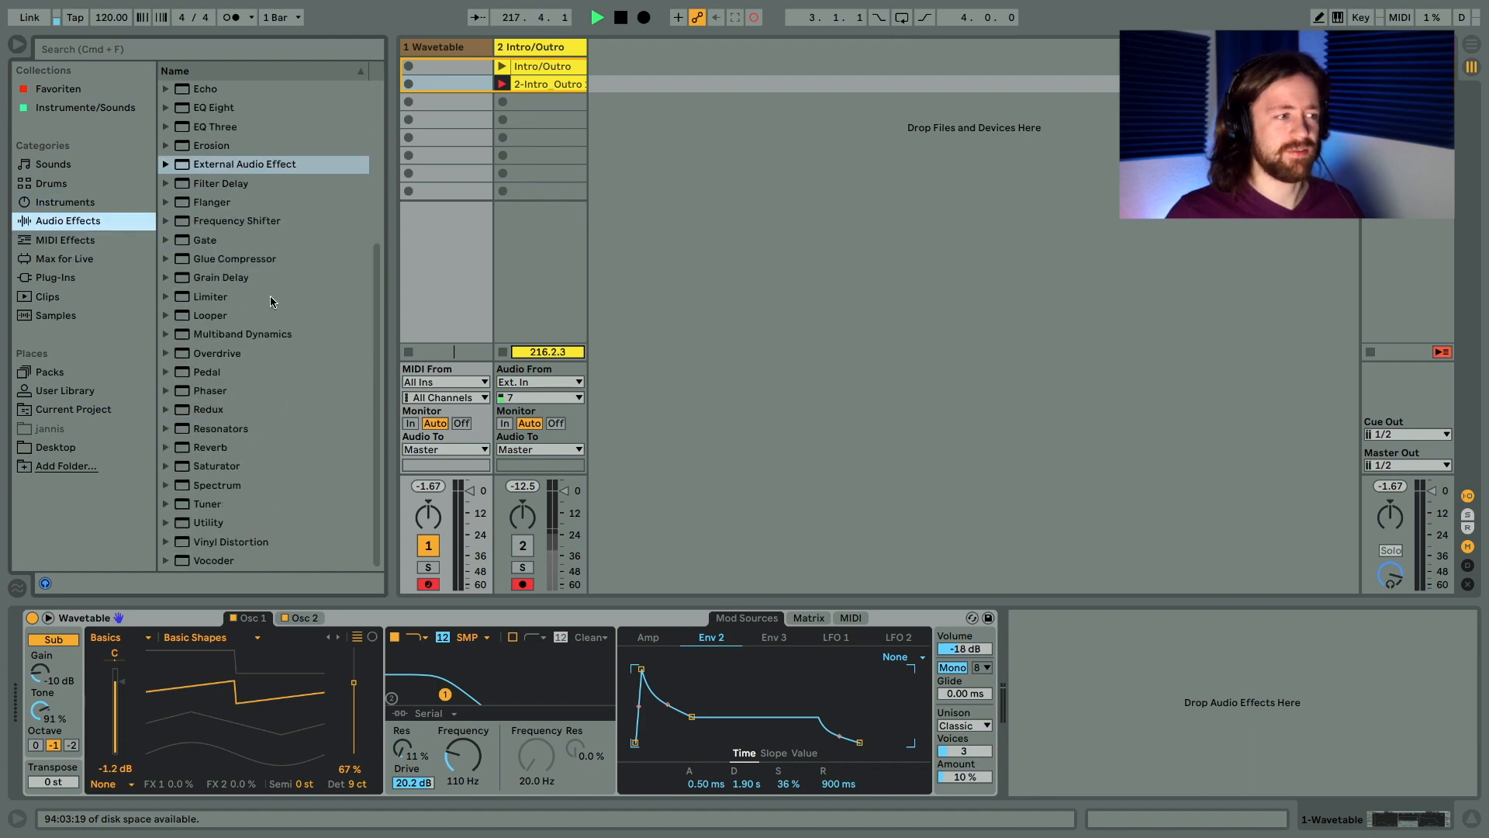
double_click(208, 521)
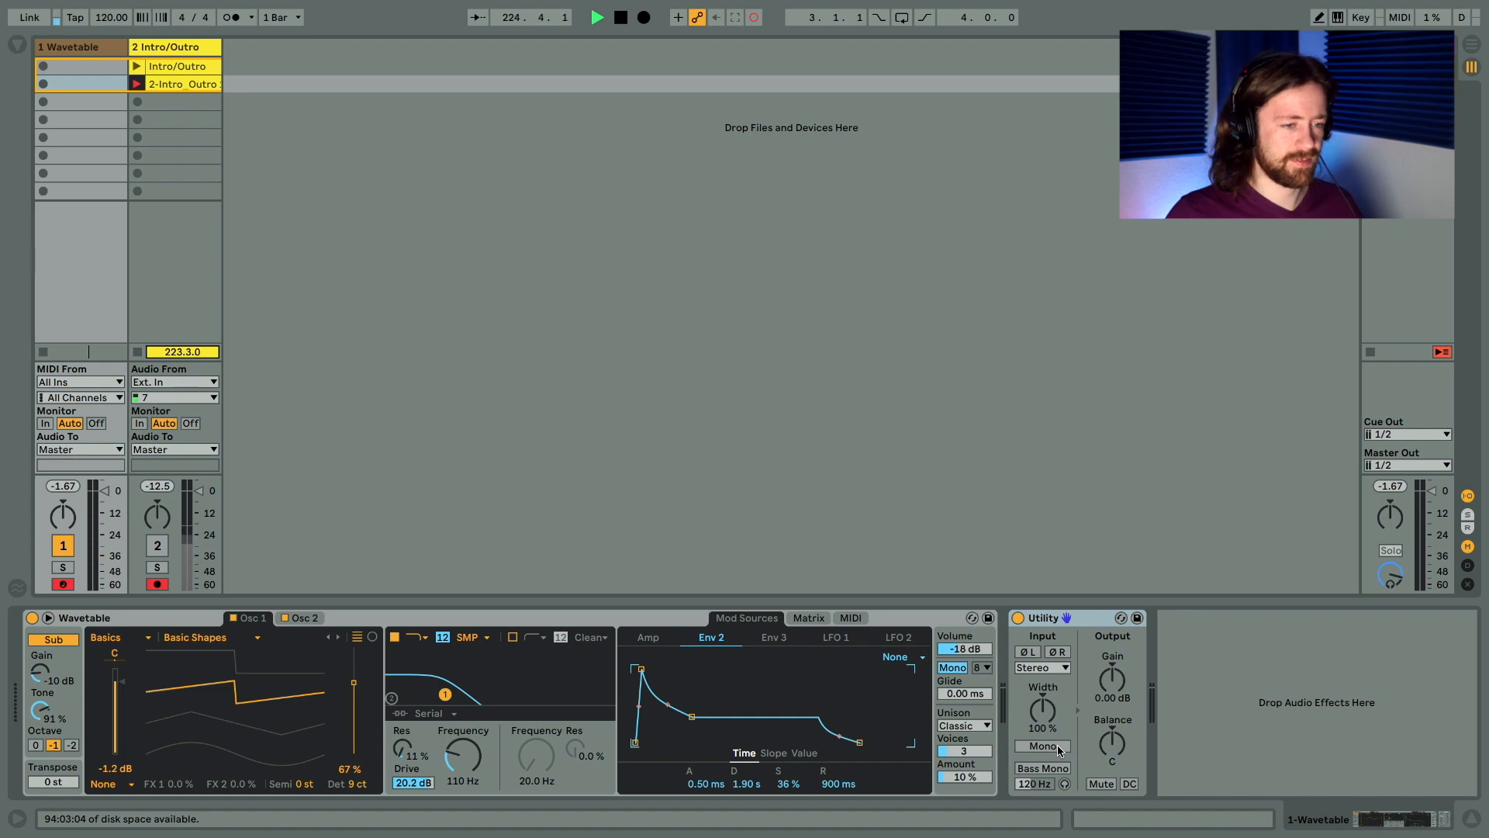
left_click(1043, 746)
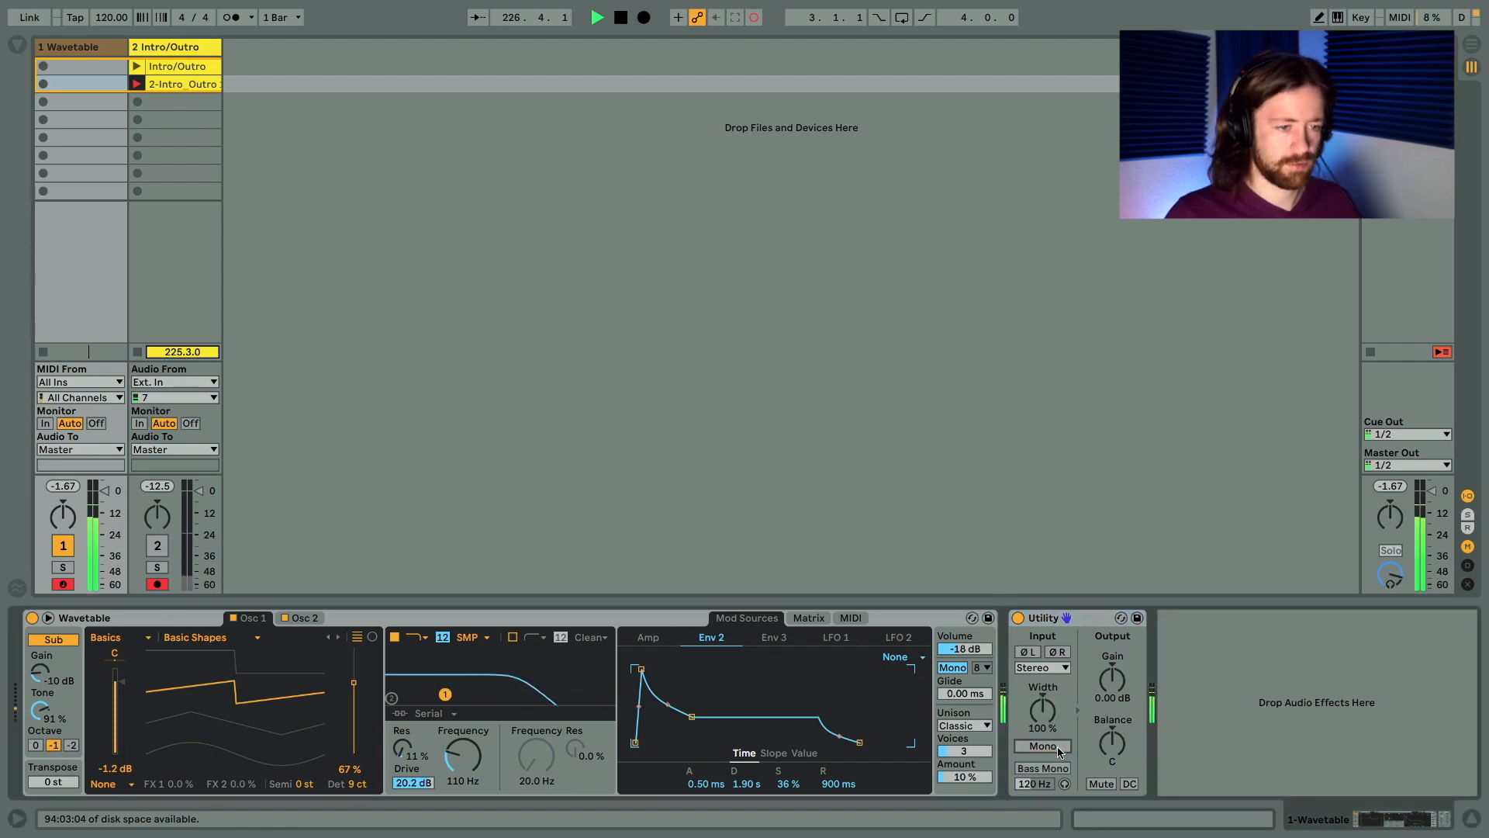
left_click(1043, 744)
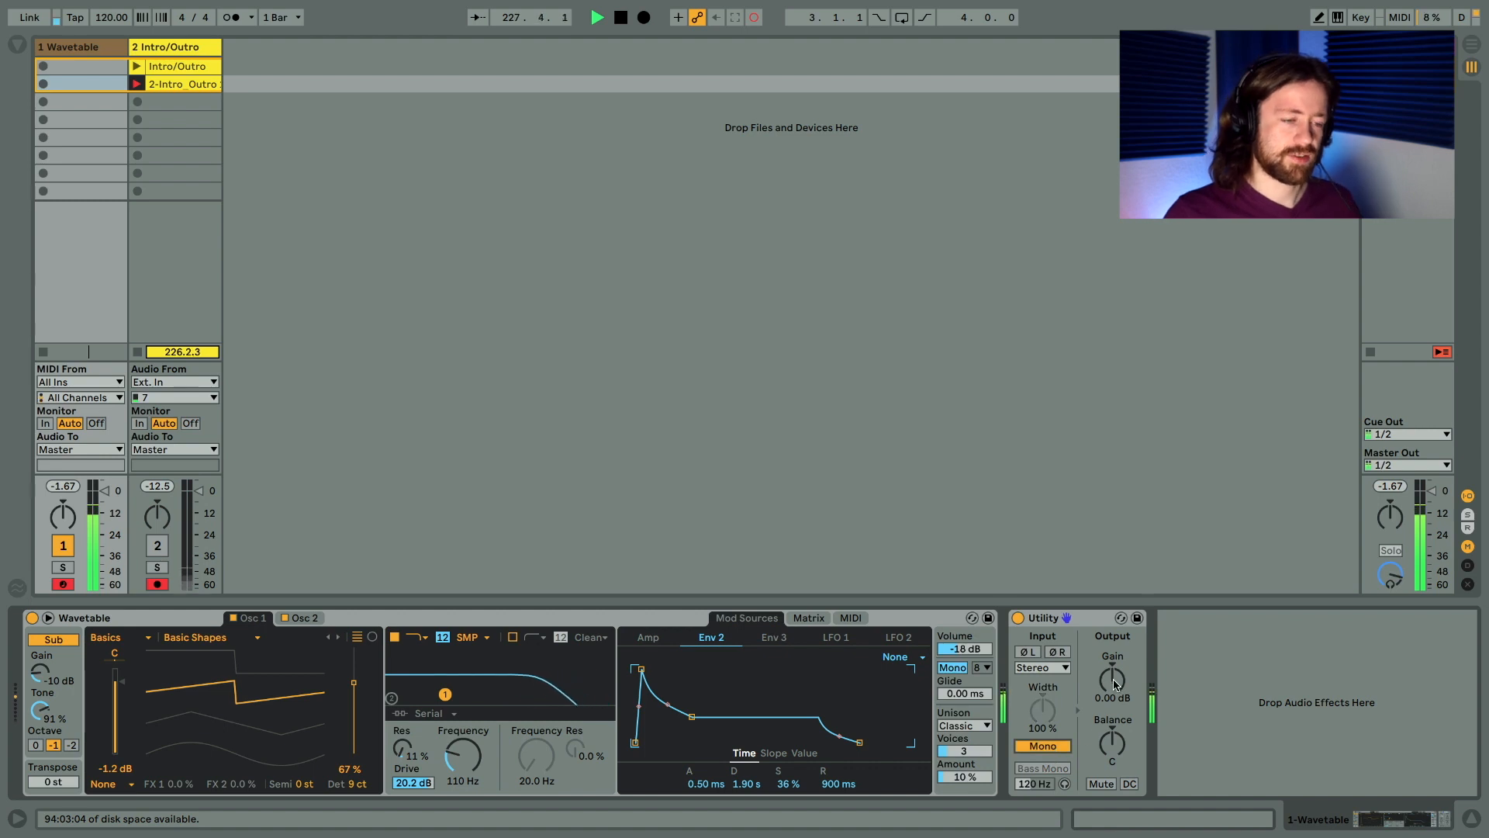
Return Utility to stereo, narrow Width to 27% and enable Bass Mono at 120 Hz.
left_click_drag(1112, 683, 1113, 670)
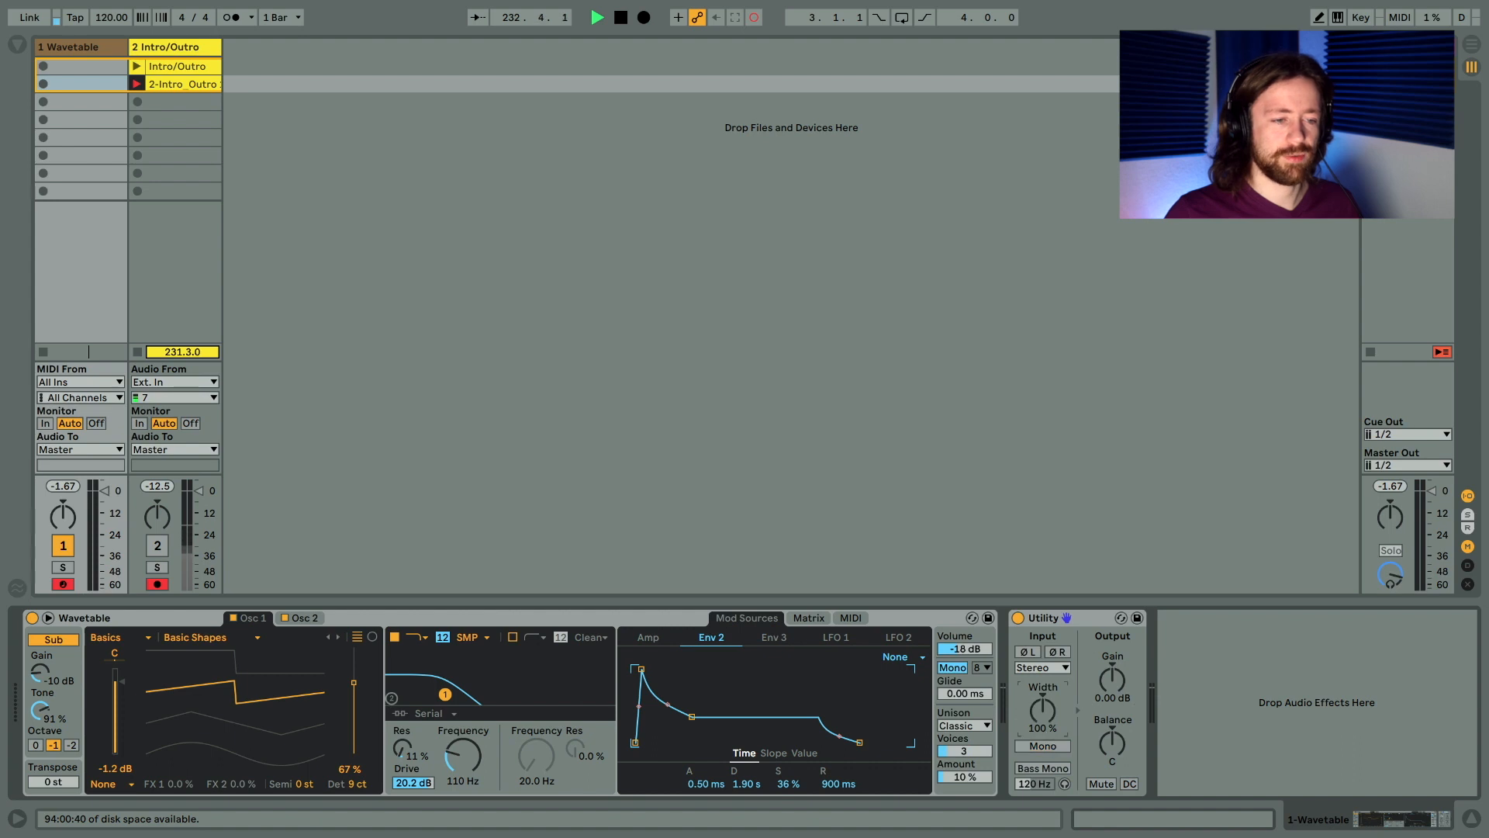
left_click_drag(1041, 711, 1041, 727)
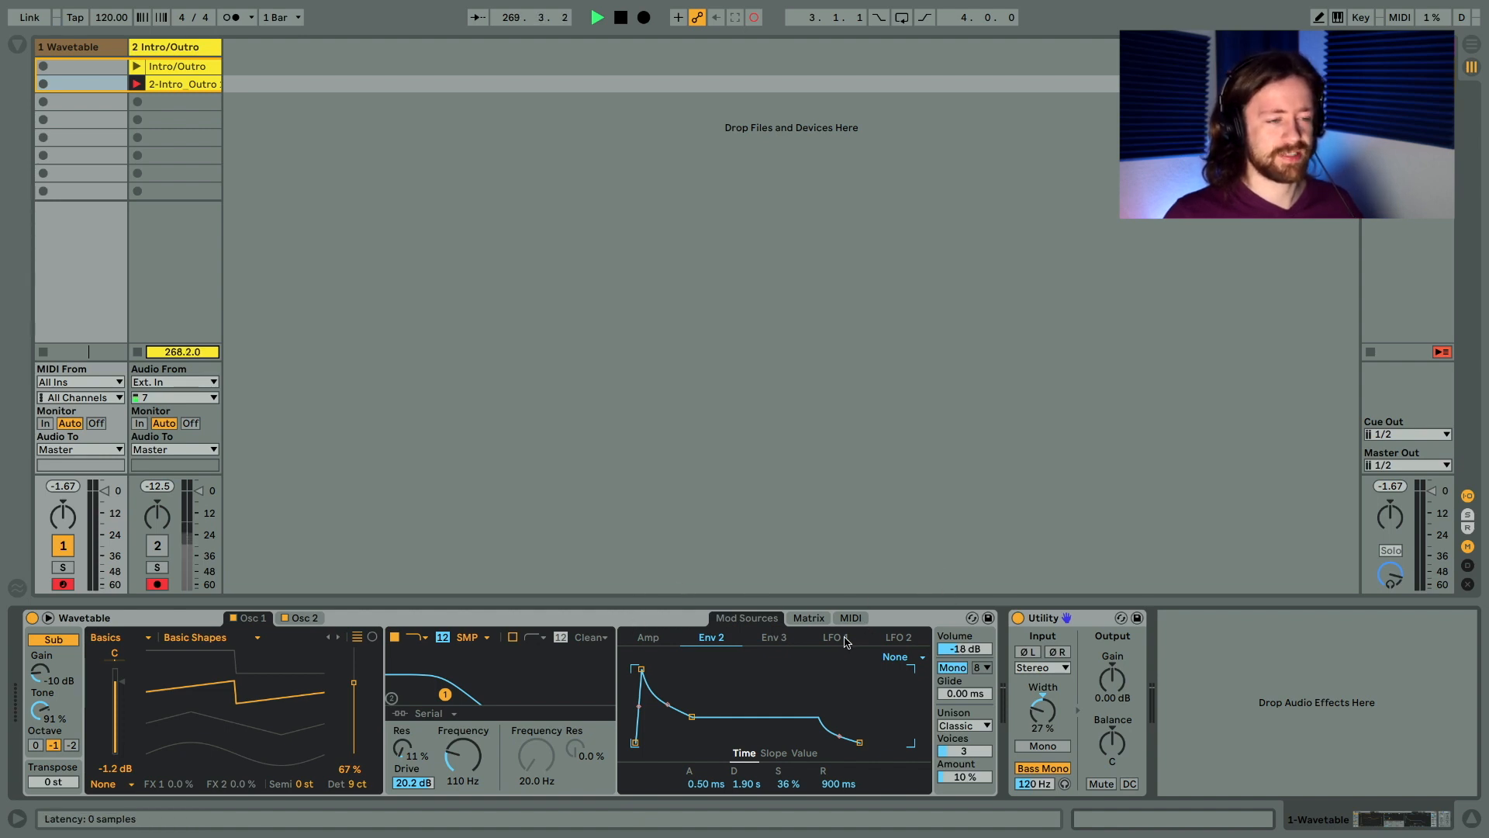
mouse_move(565, 618)
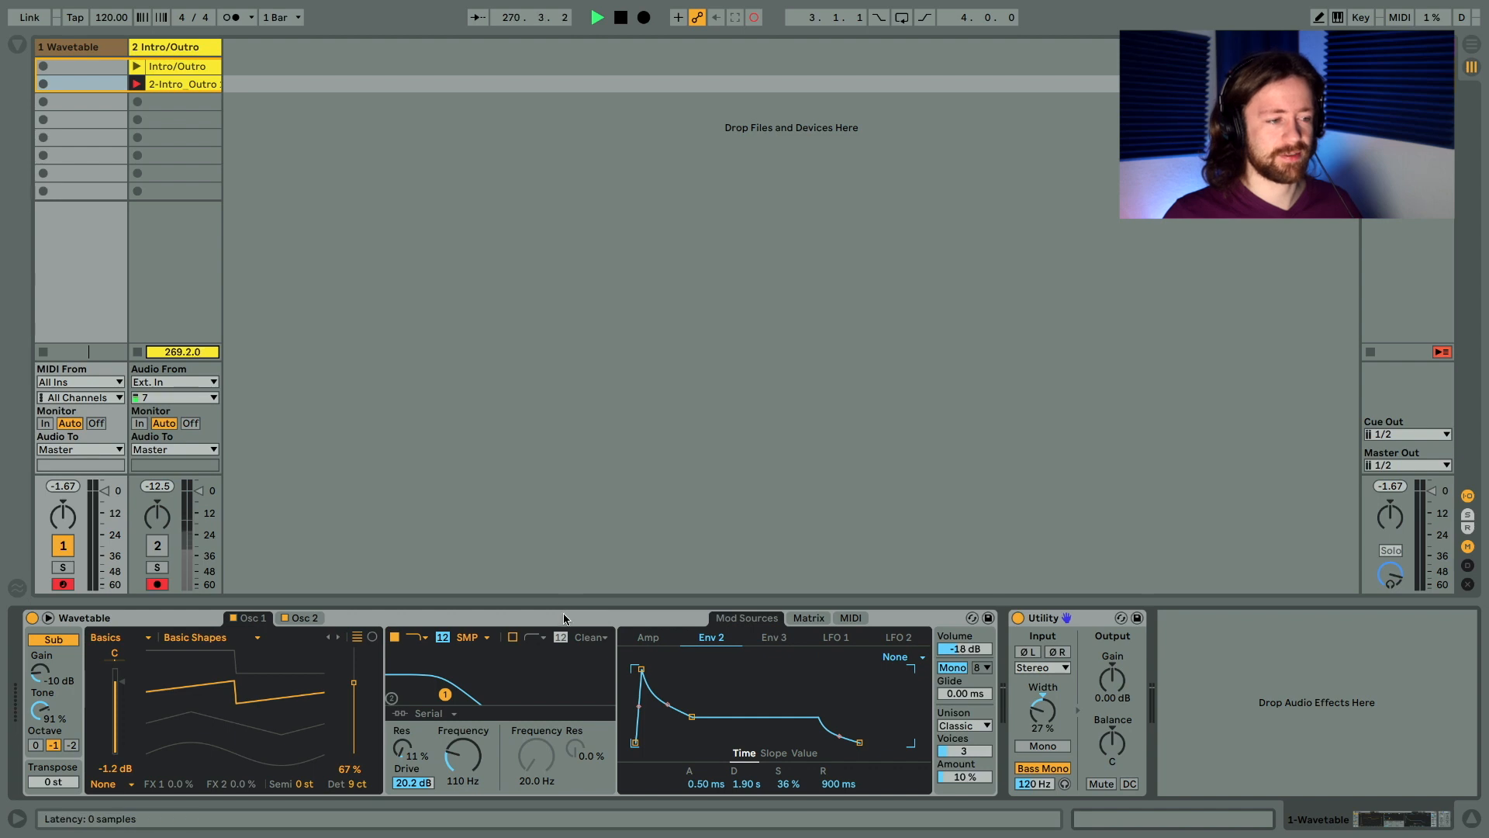
mouse_move(527, 618)
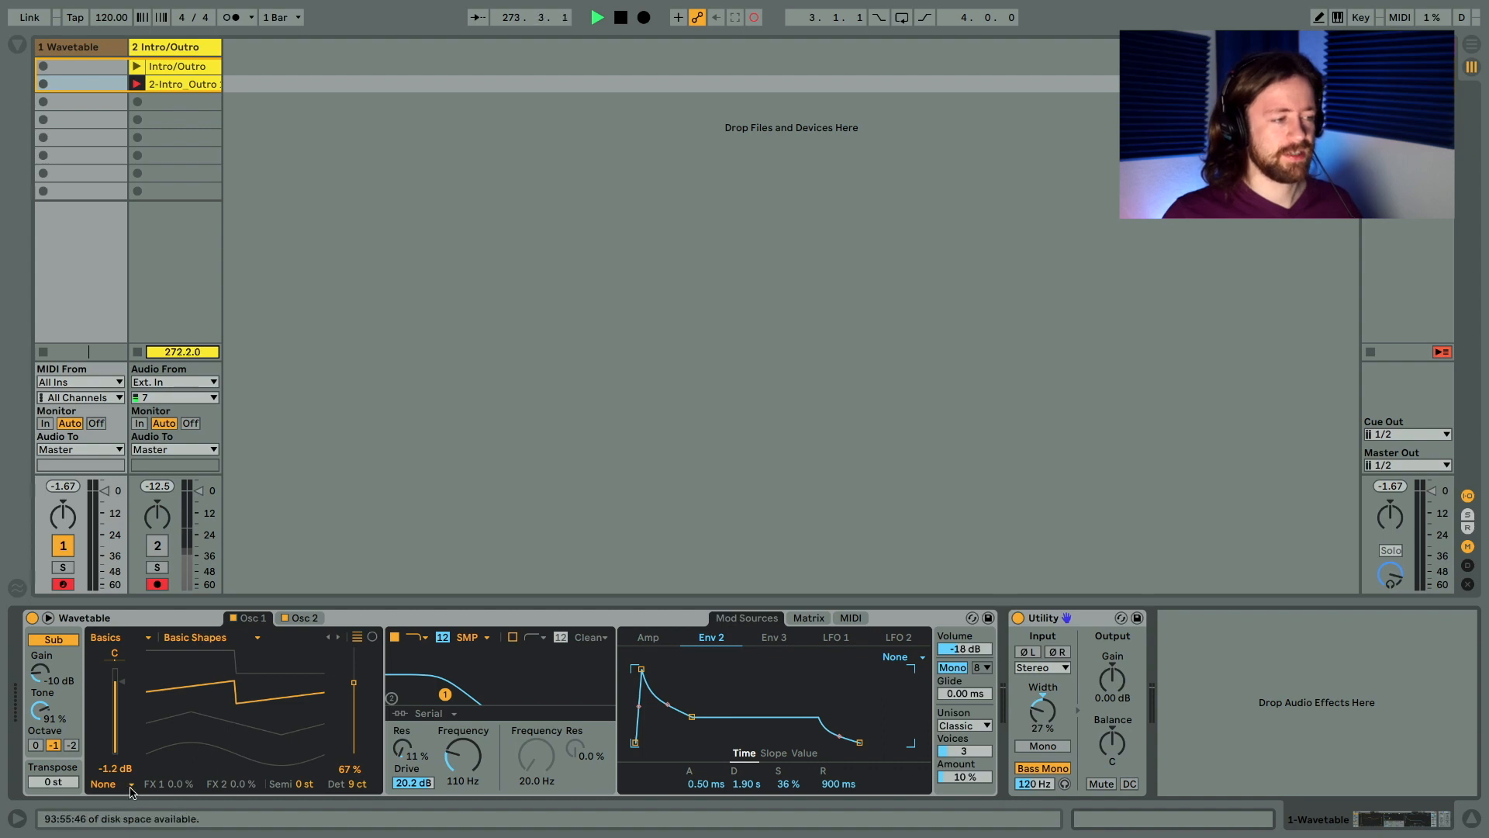
Give Osc 1 the FM effect at -50% tune and 50% amount.
left_click(100, 785)
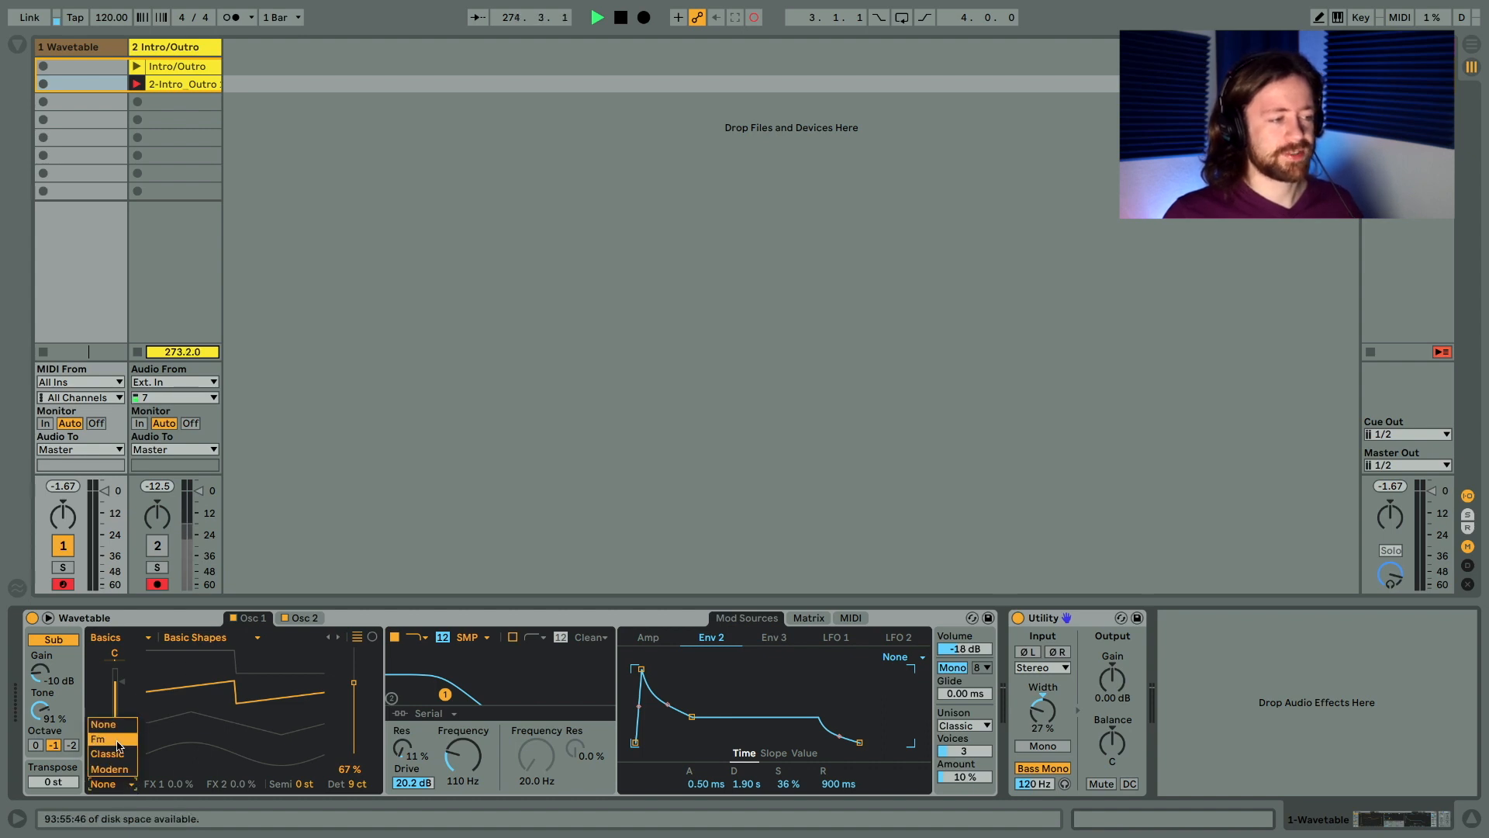
left_click(97, 739)
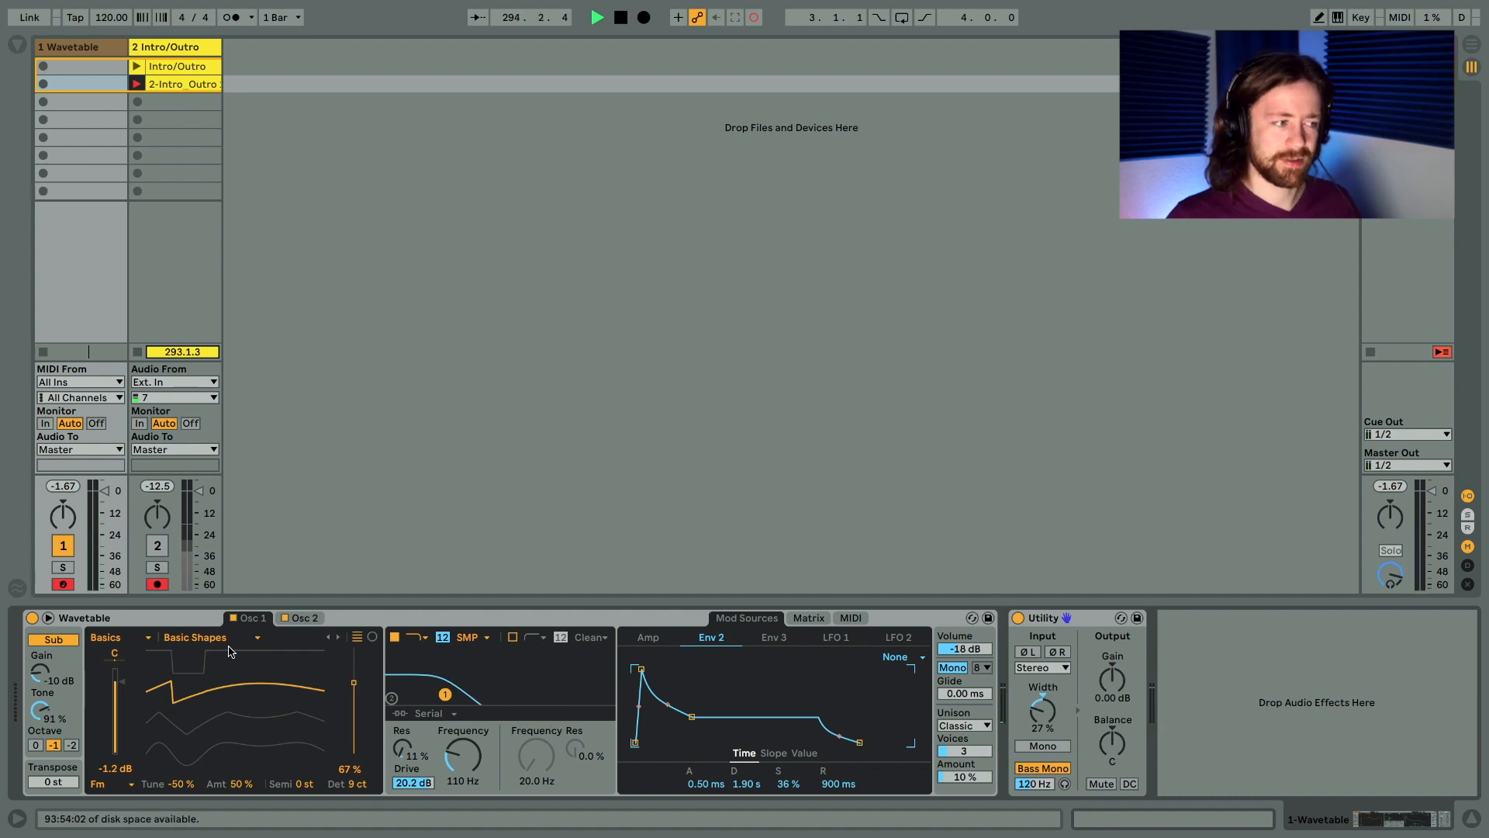
mouse_move(276, 670)
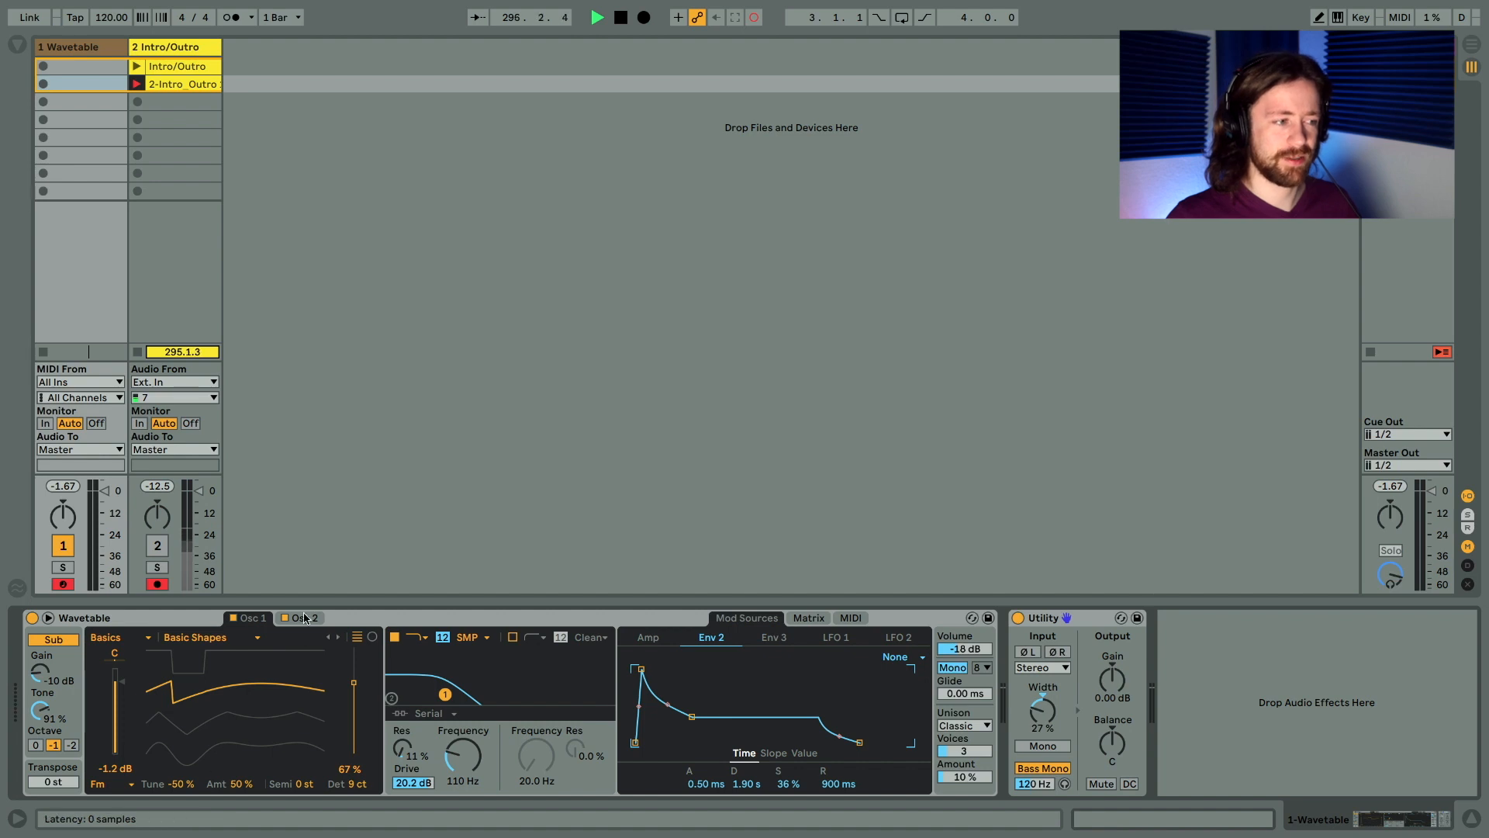
left_click(304, 617)
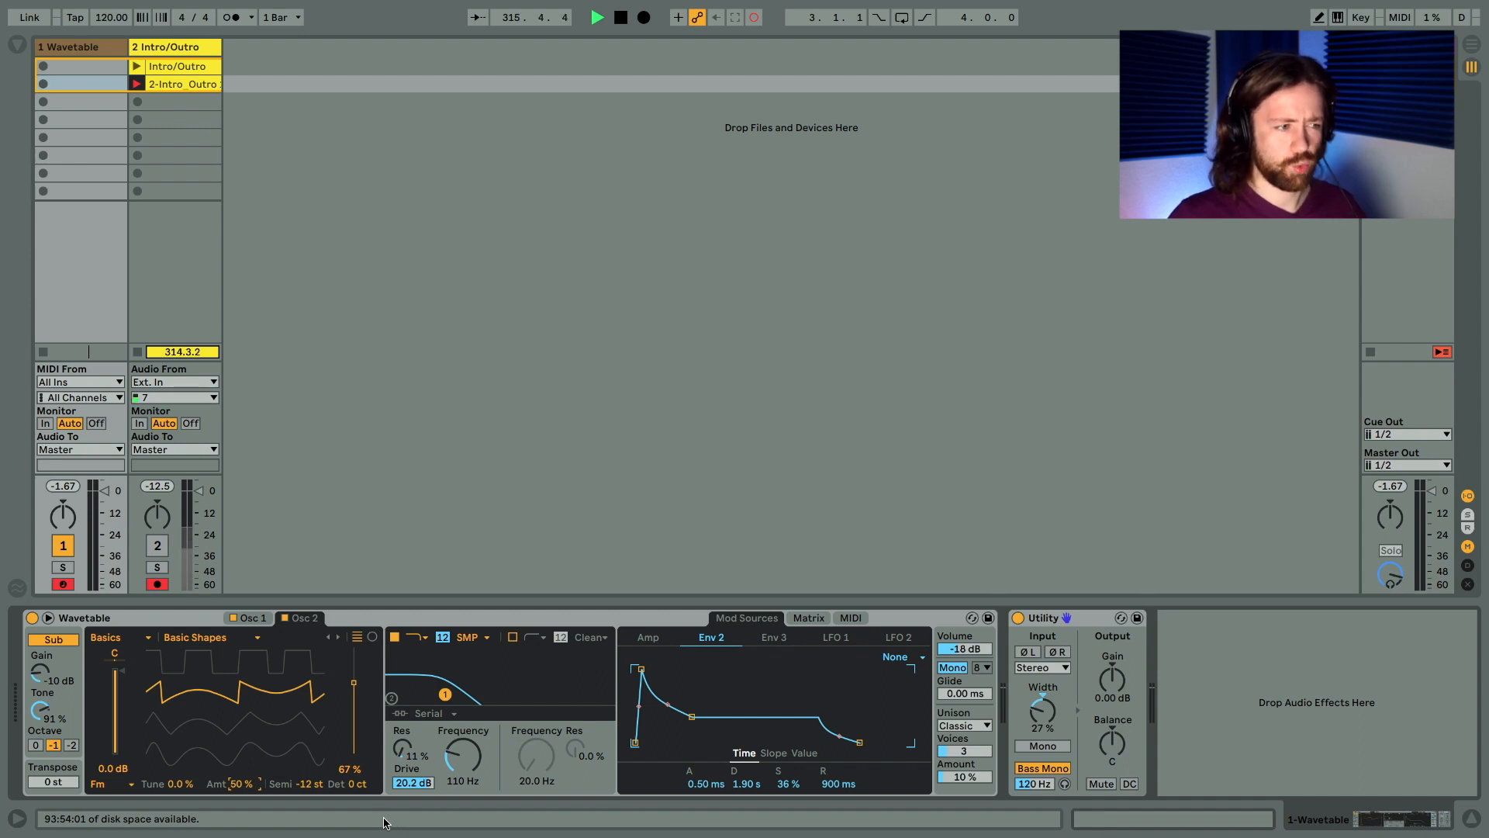
mouse_move(347, 769)
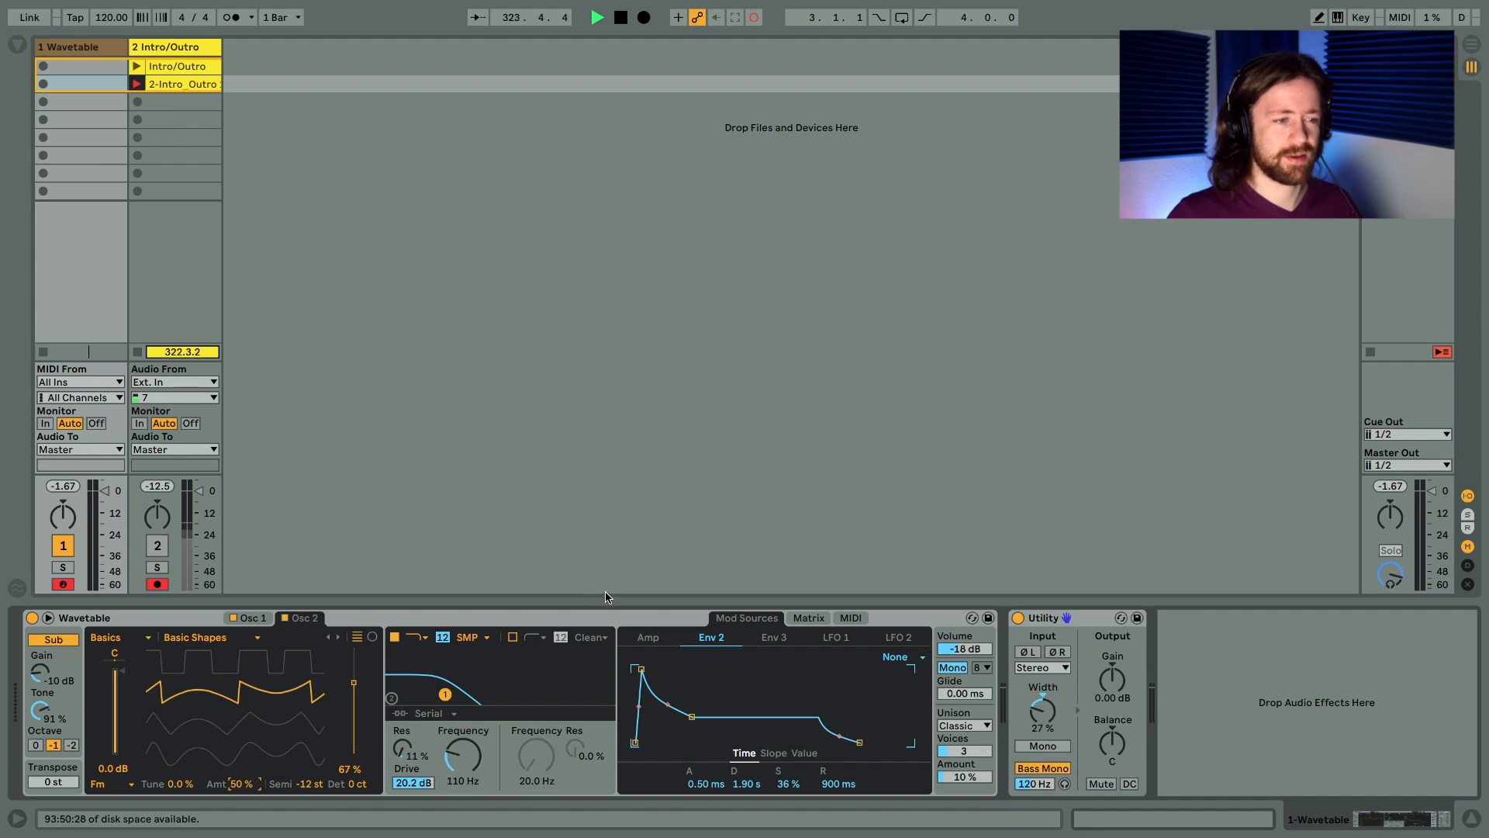
mouse_move(770, 565)
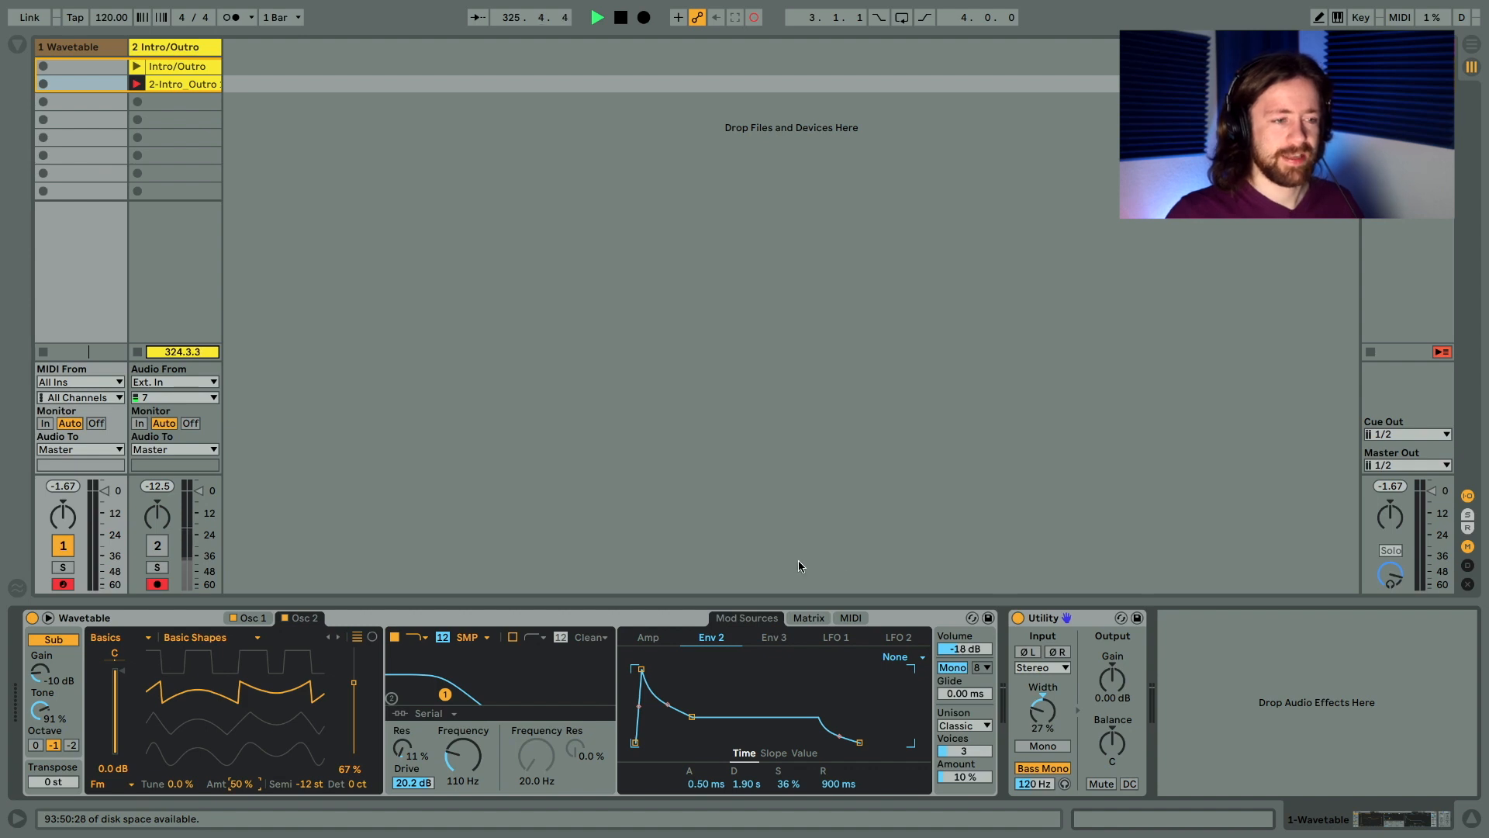
Route LFO 1 to Pitch at 1.5 in the modulation matrix.
left_click(808, 618)
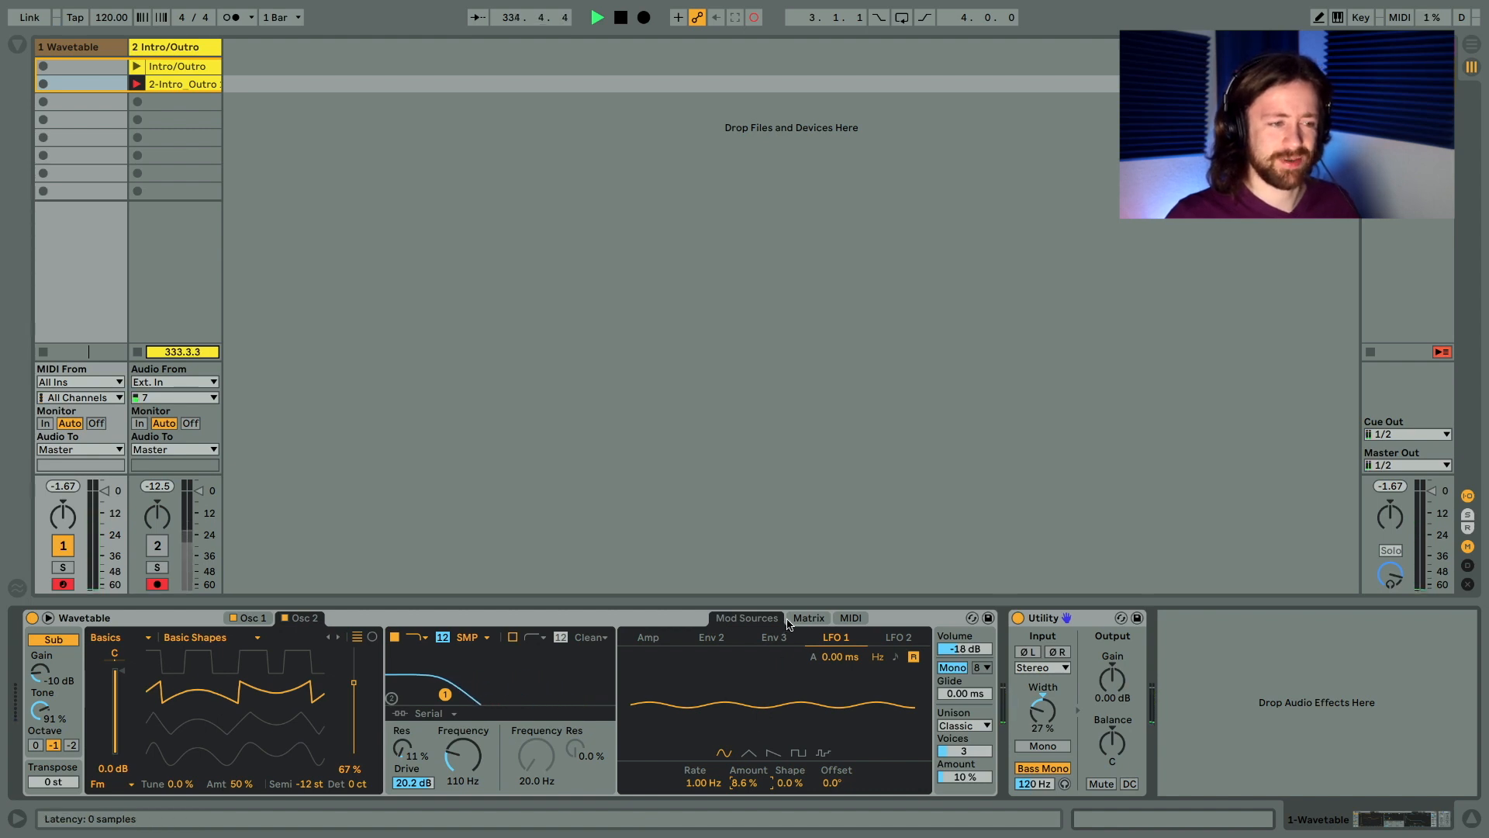
left_click(808, 618)
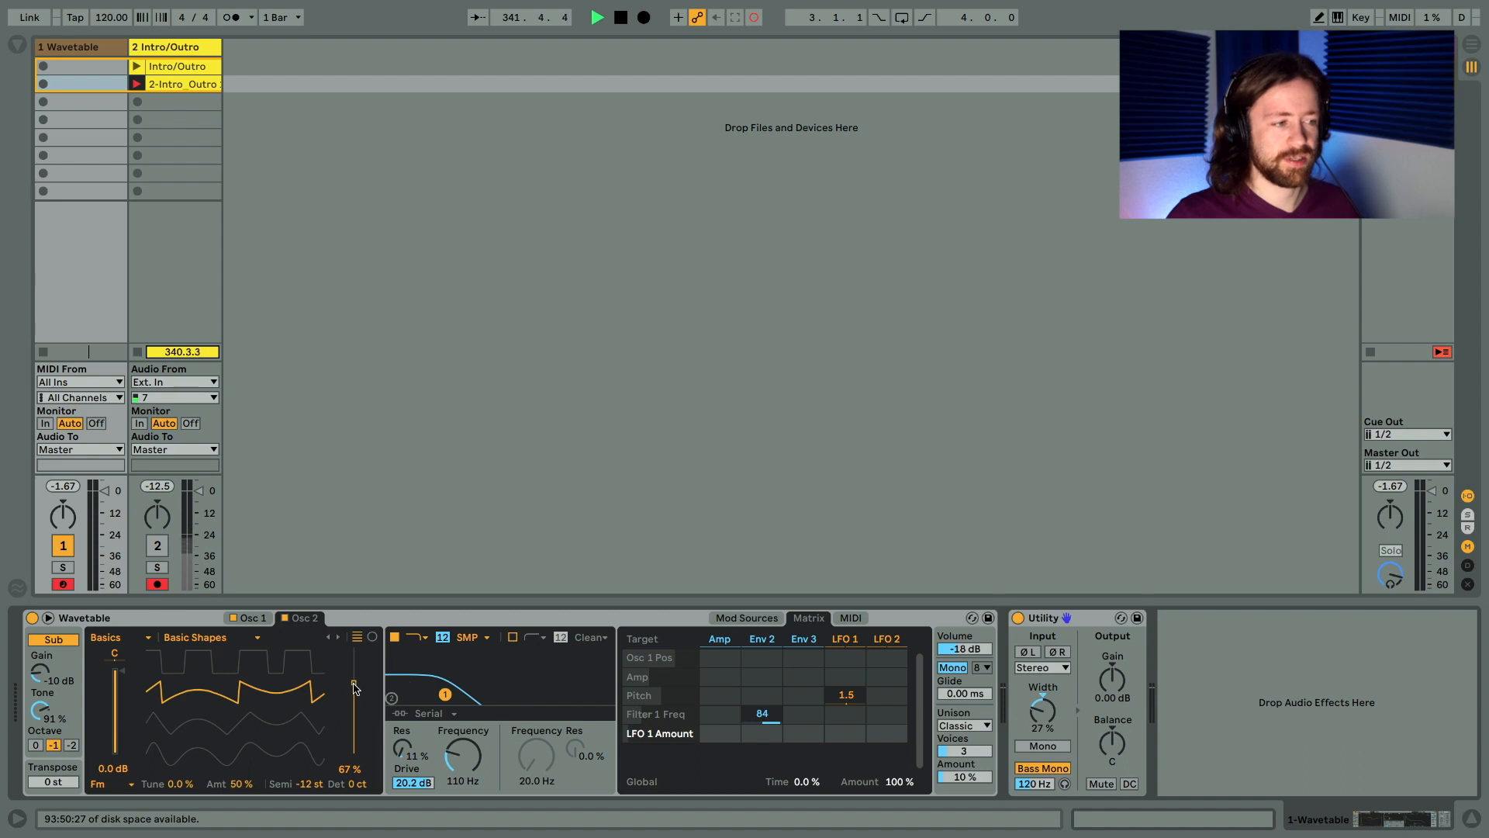
Route LFO 1 to Osc 1 Pos at 61, then move to Osc 2 to assign LFO 2 to its position.
left_click(248, 617)
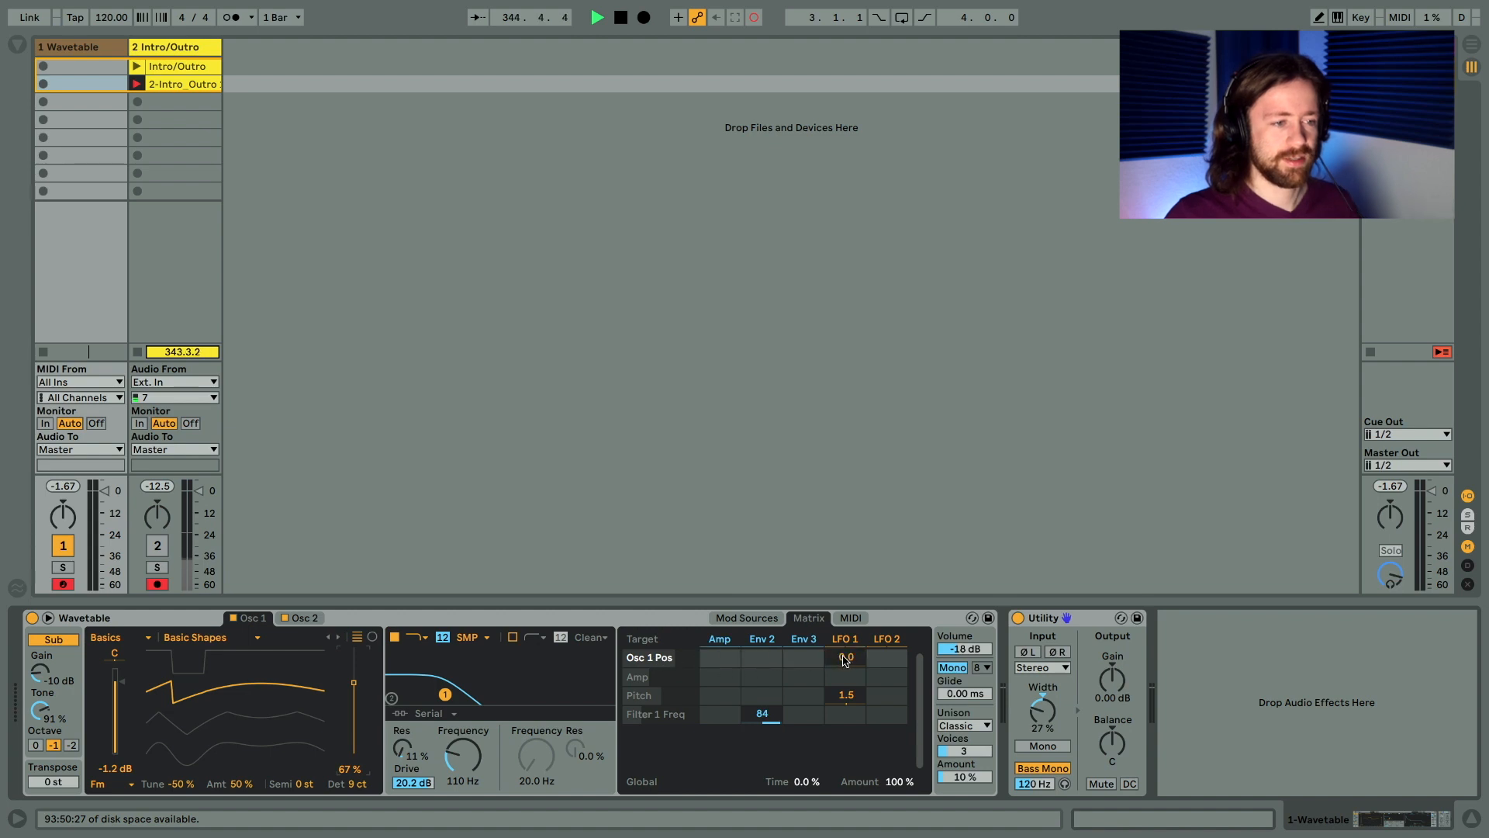
left_click_drag(843, 656, 844, 650)
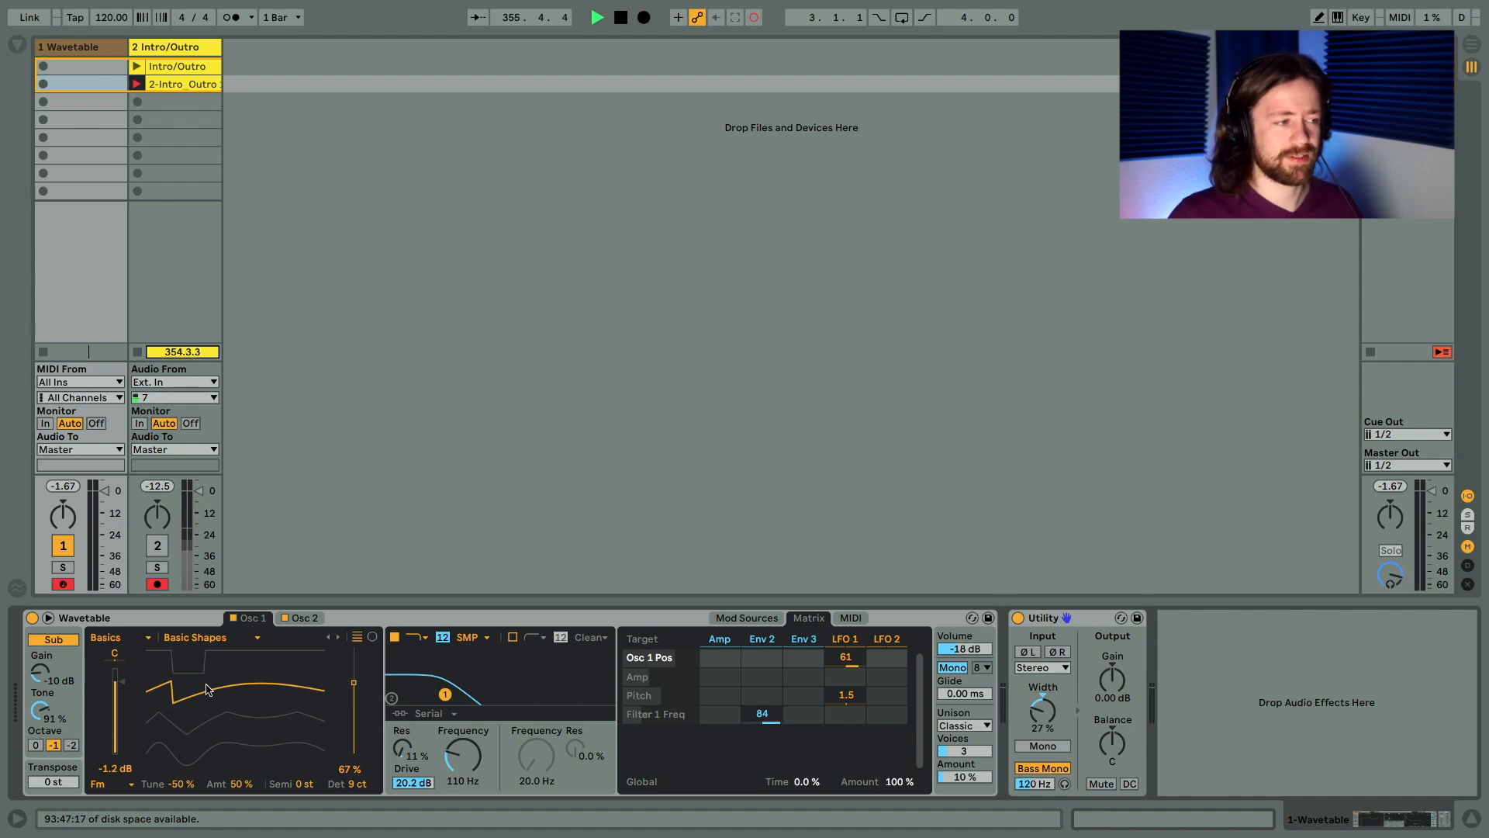
left_click(116, 636)
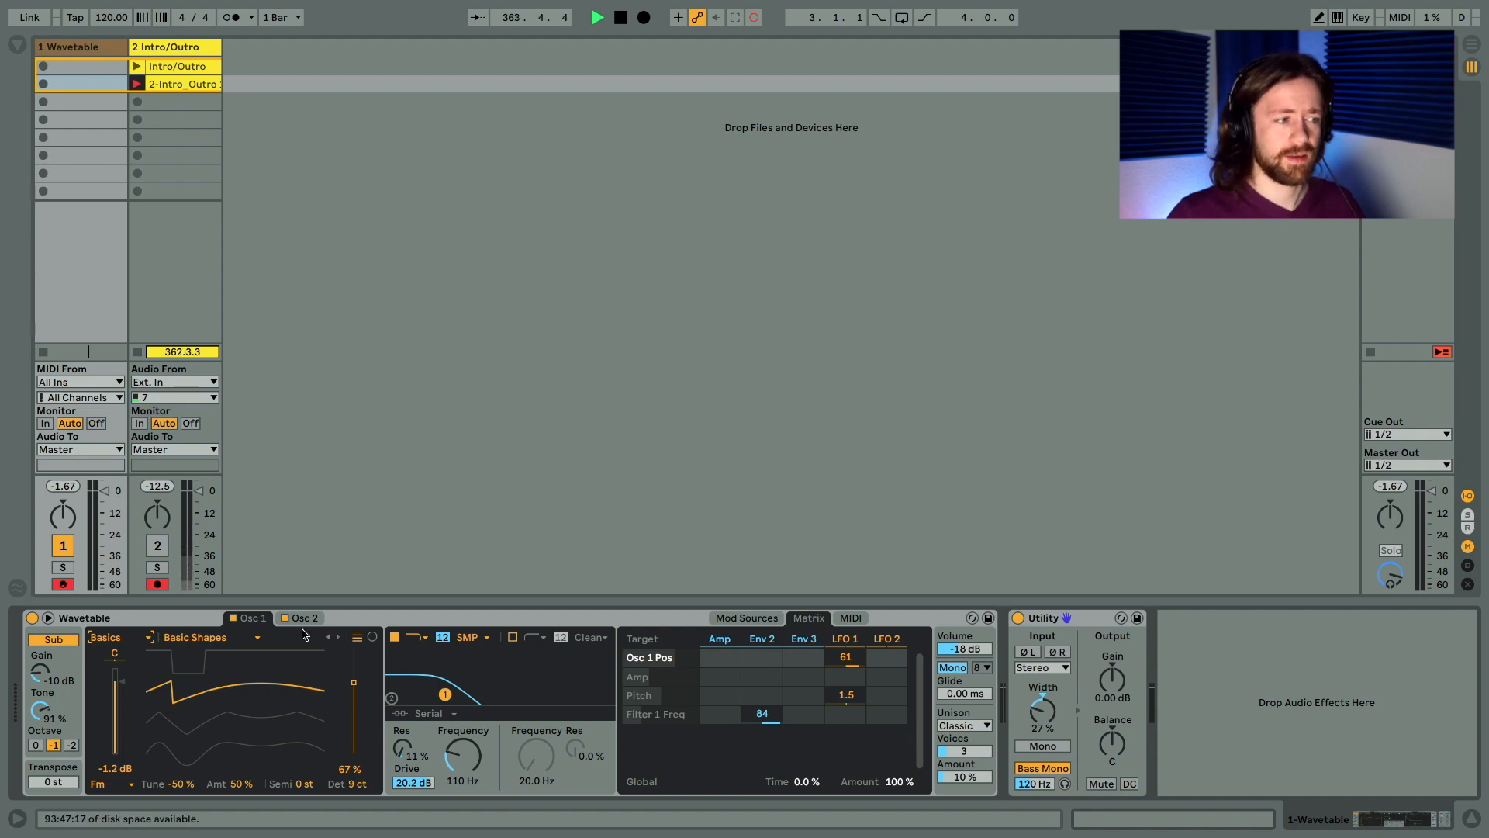
left_click(300, 617)
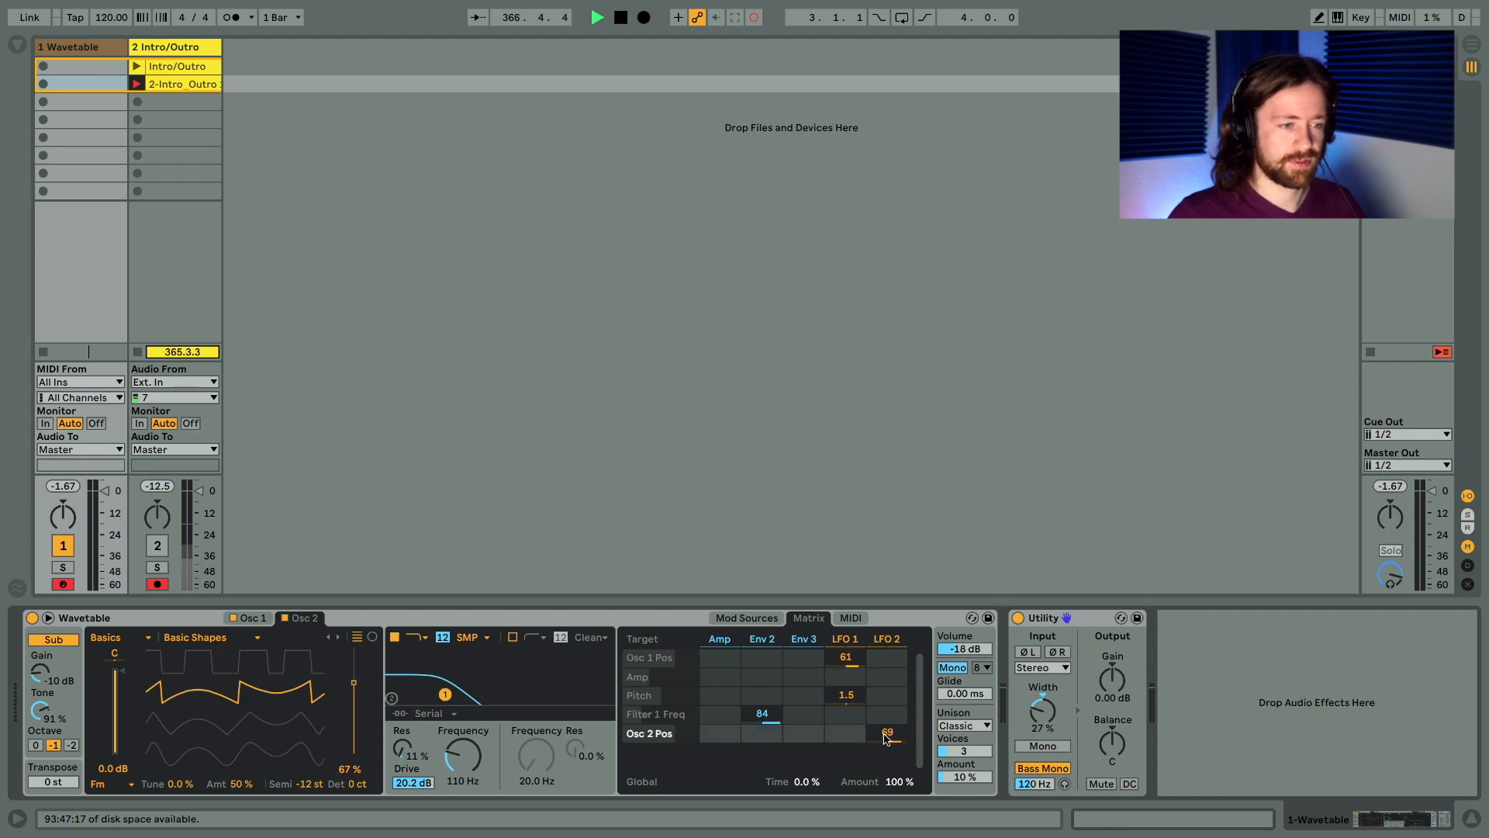
Bring up LFO 2 under Mod Sources to give it a 2.26 Hz rate and 12% amount.
left_click(746, 617)
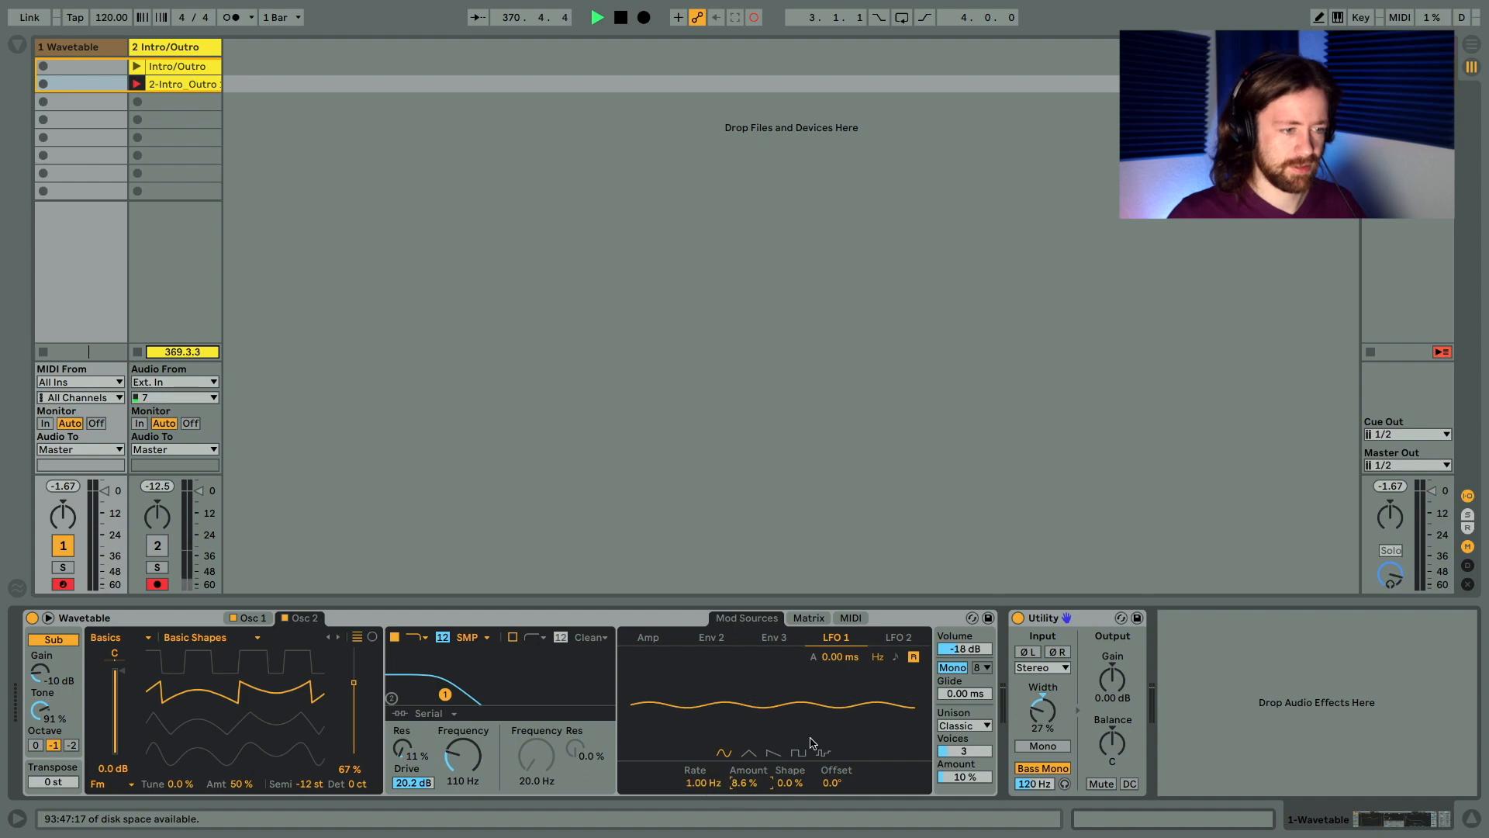
left_click(898, 636)
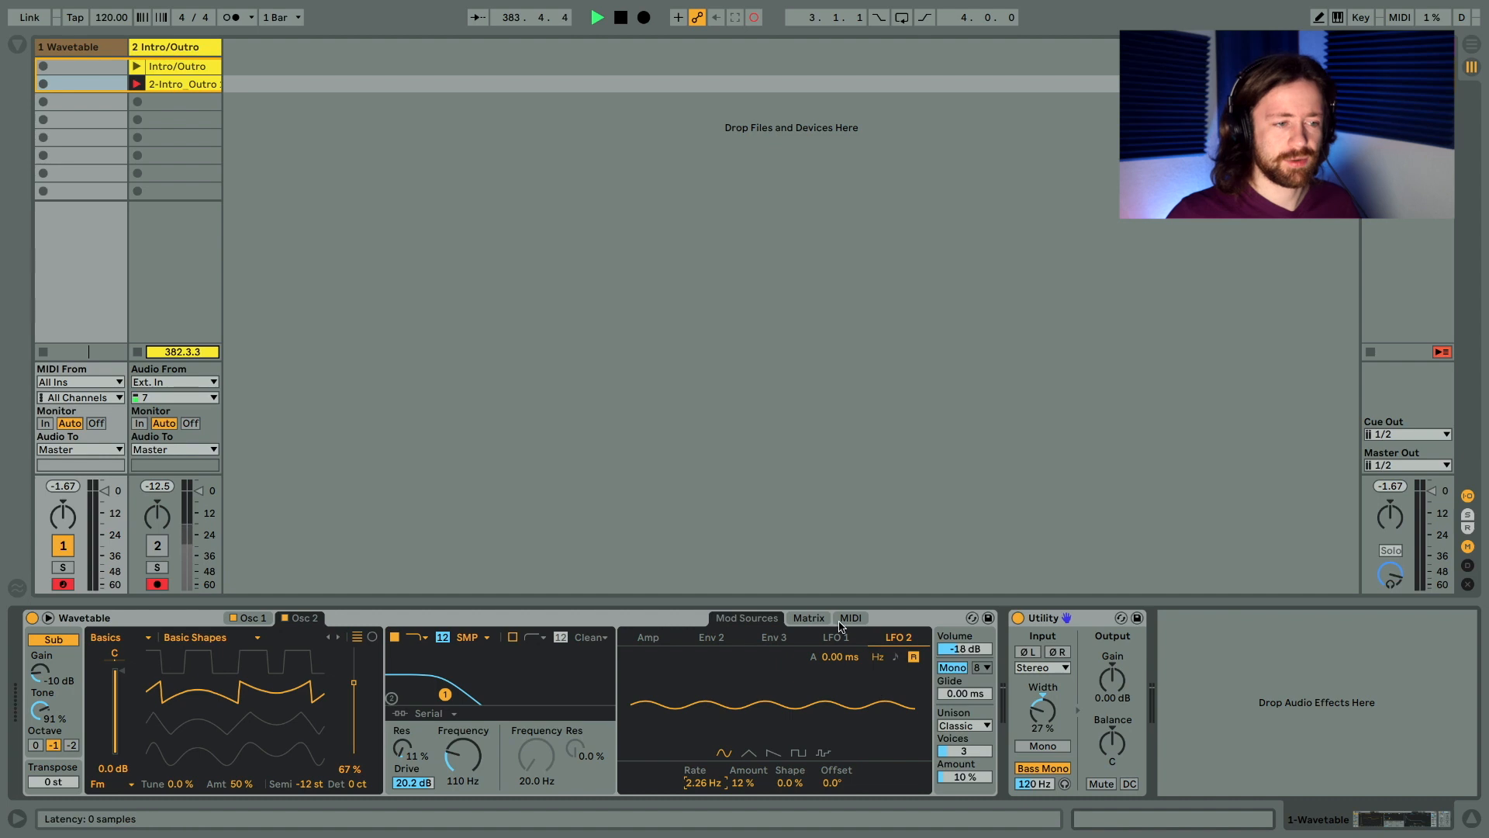
Review the MIDI routings, then return to the matrix listing the LFO routings.
left_click(809, 618)
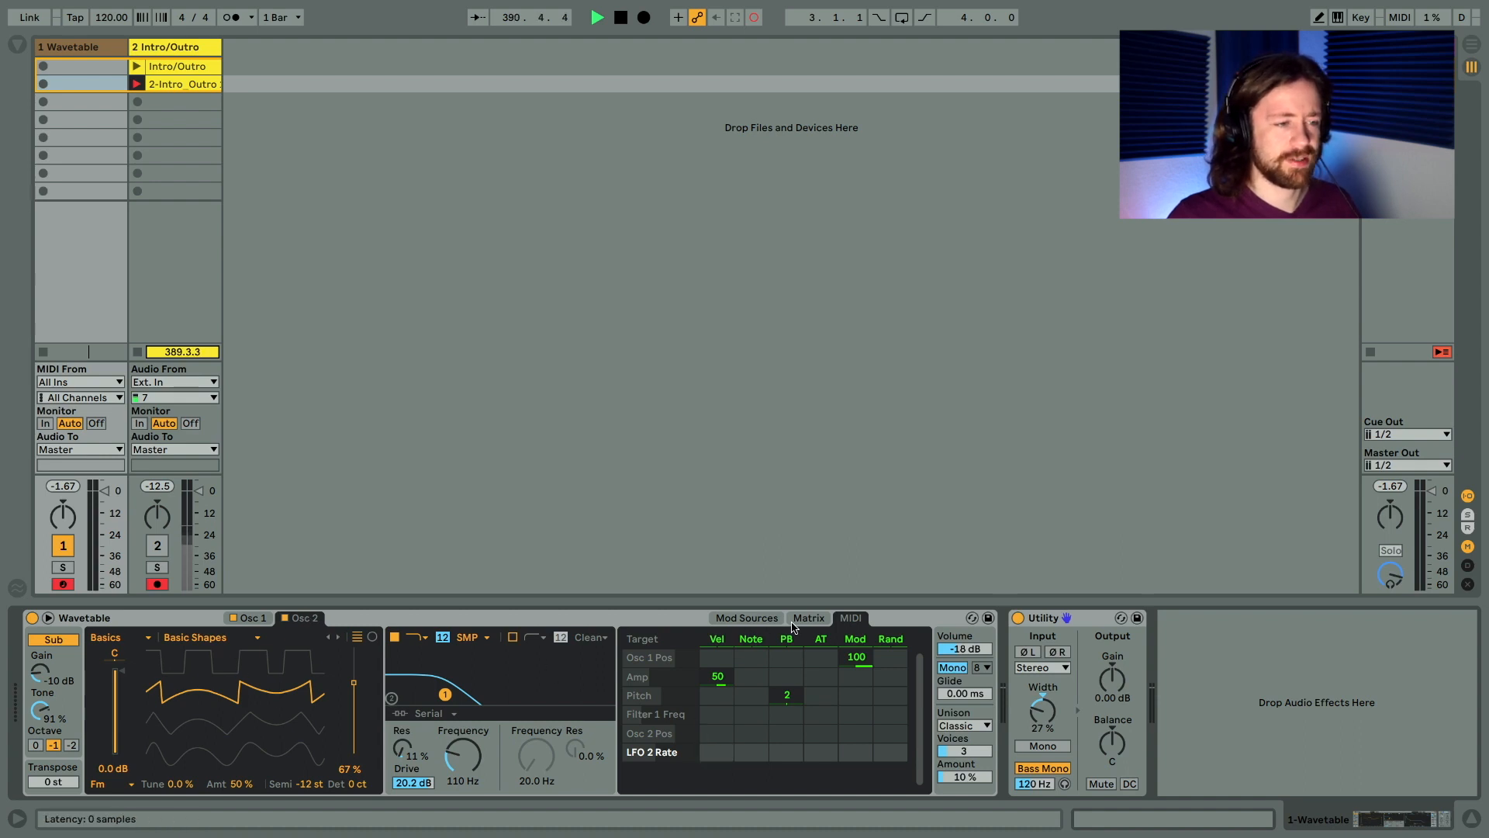
left_click(809, 617)
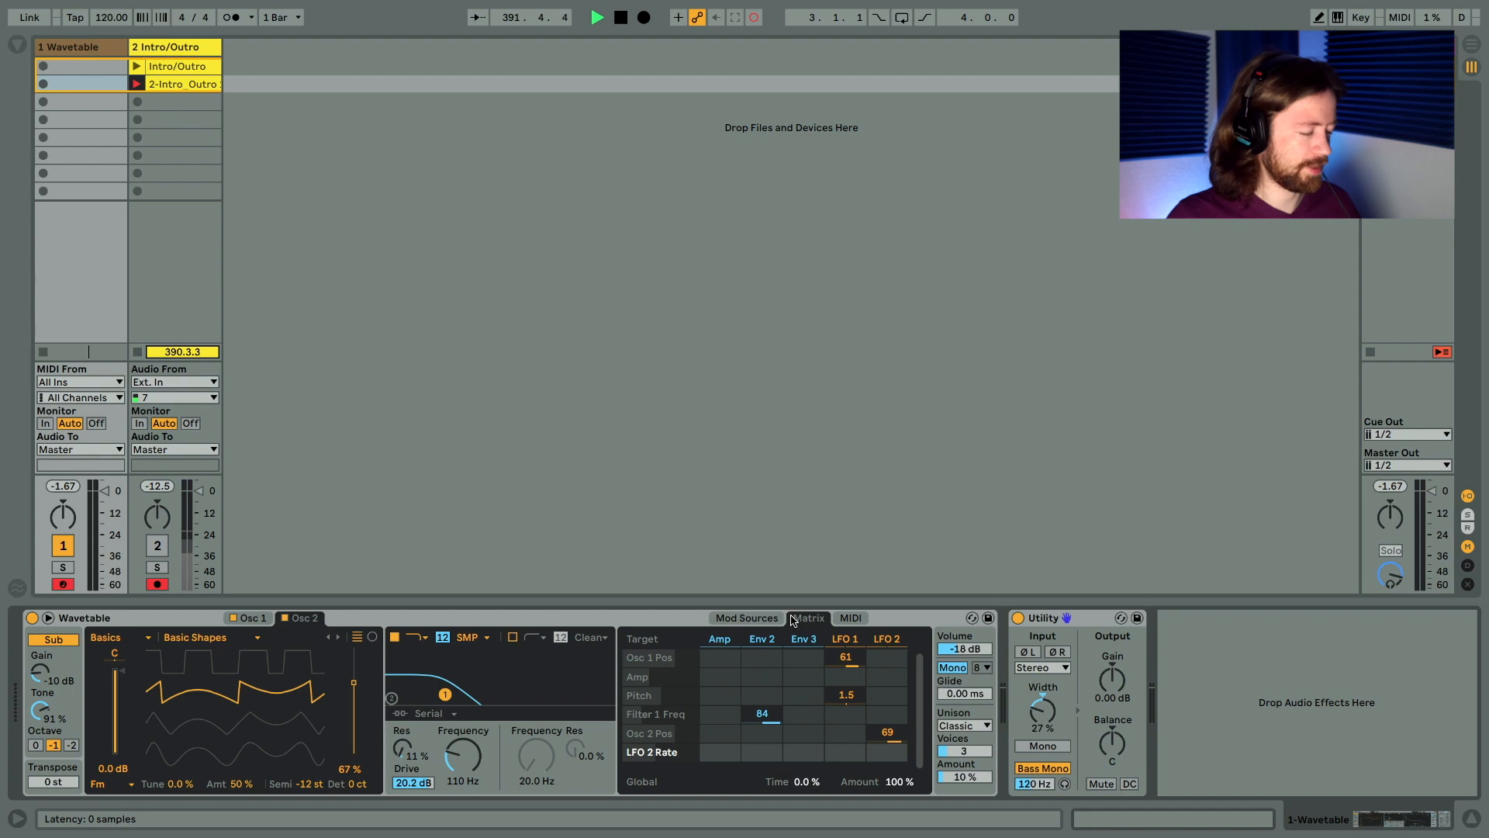